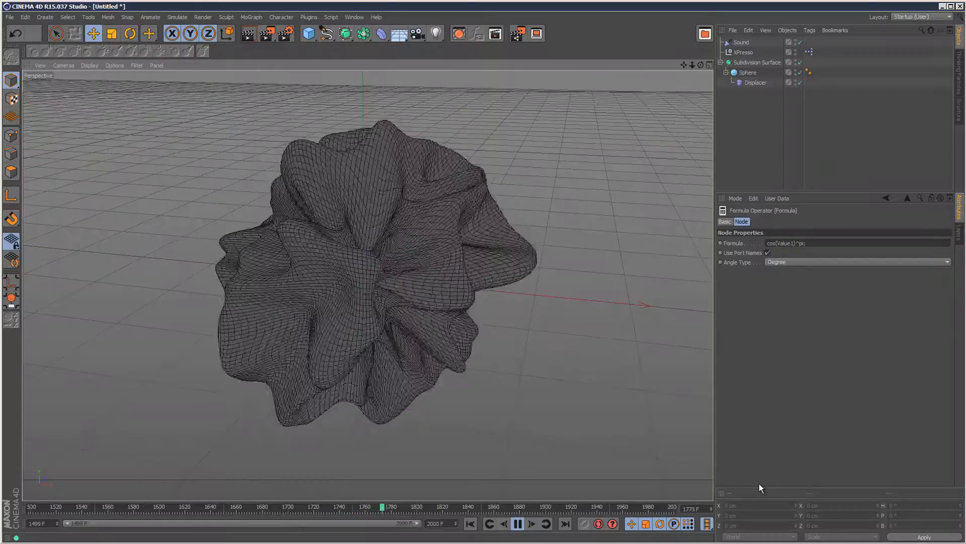
- Start a new scene holding only a default sphere (100 cm radius, 24 segments)
left_click(518, 524)
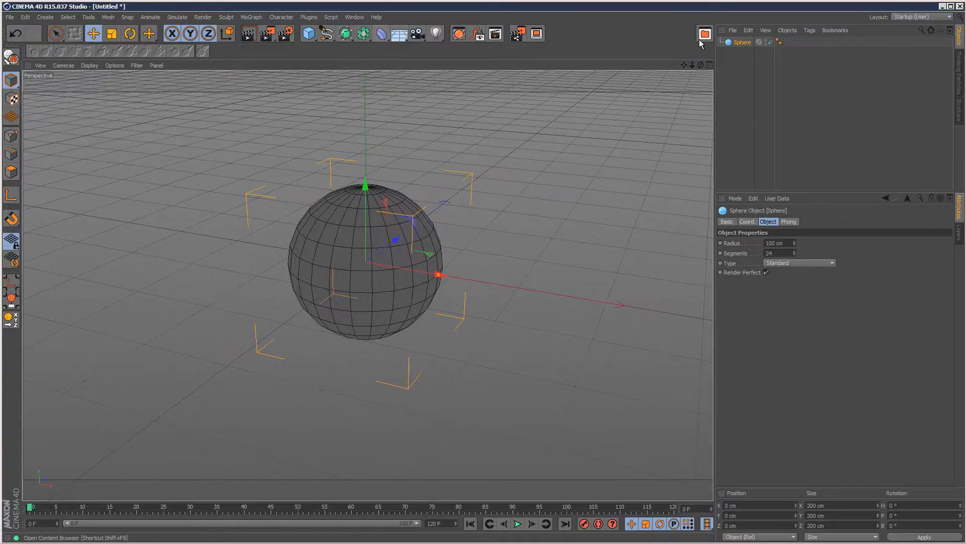
- Add a Displacer deformer under the sphere with a Noise shader and 0 cm height
left_click(380, 34)
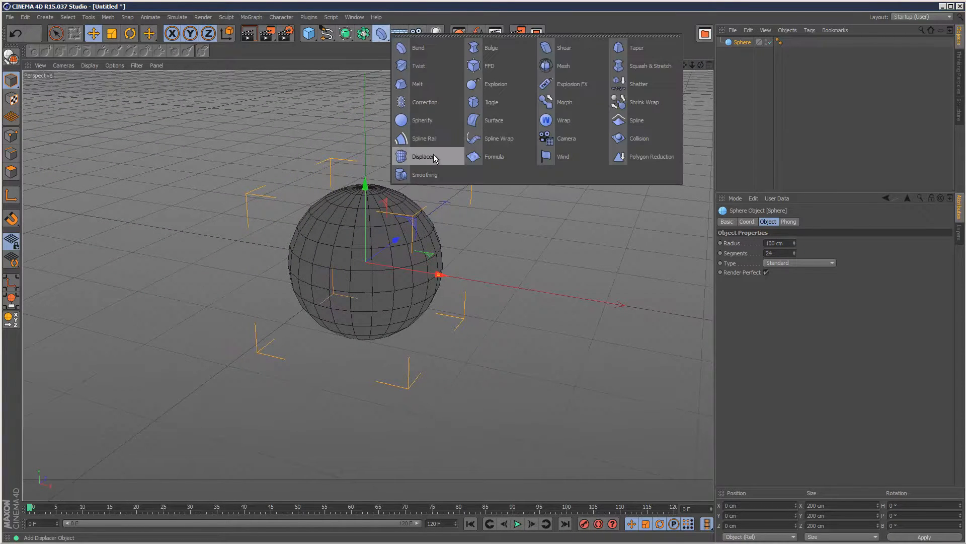
left_click(423, 156)
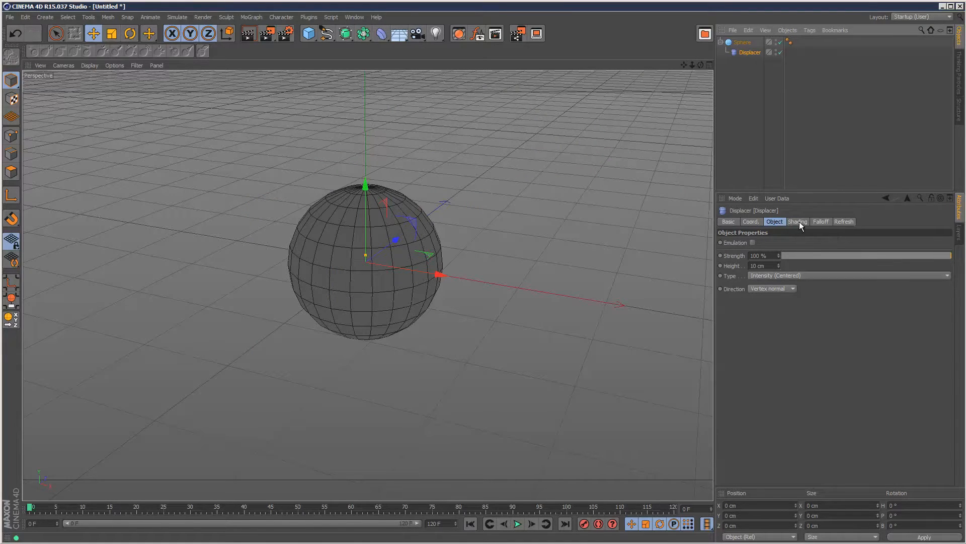
left_click(798, 222)
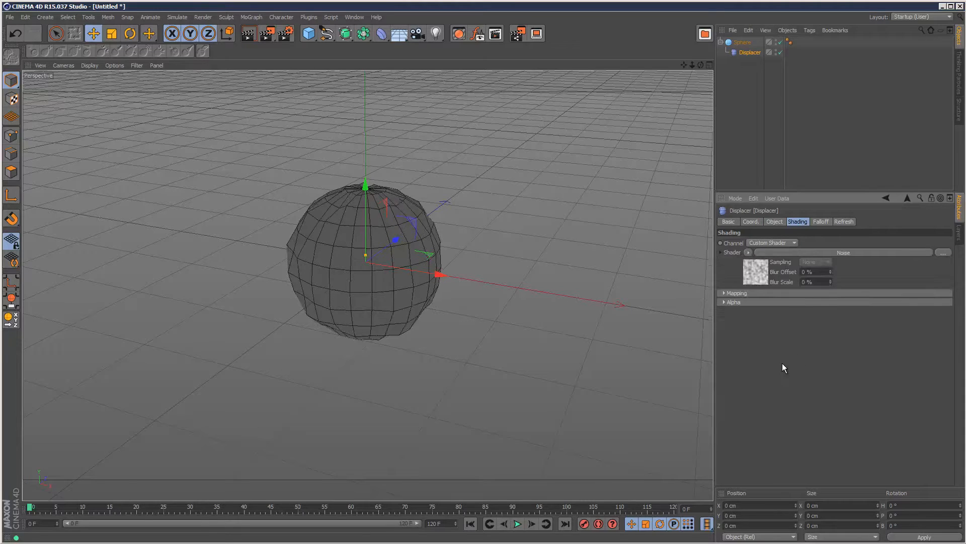
mouse_move(804, 230)
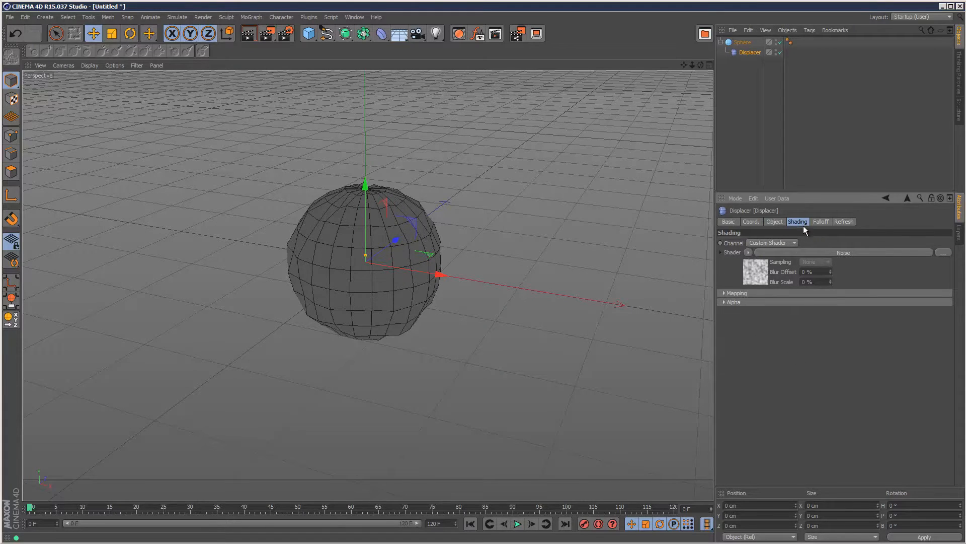
left_click(775, 221)
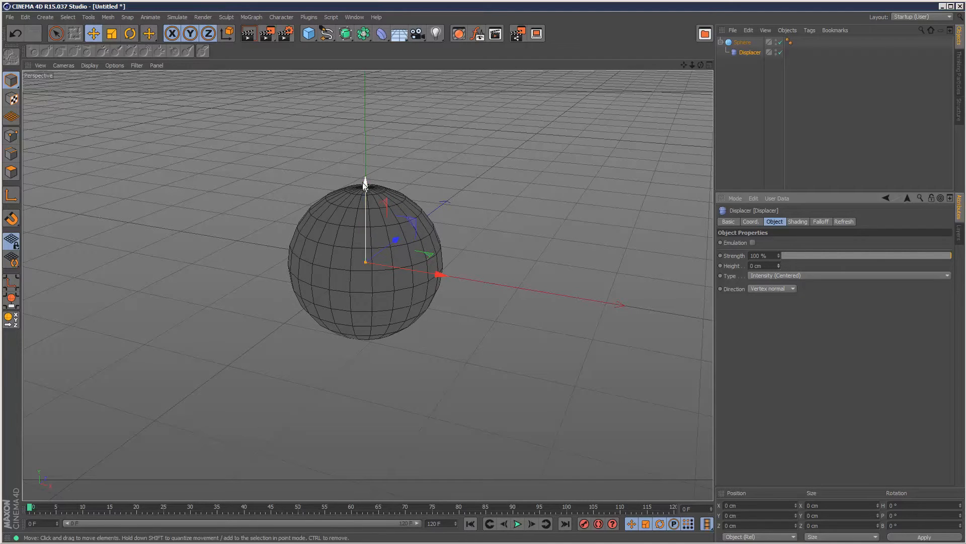
- Set the Sphere's Type to Hexahedron in its Object properties
left_click(742, 41)
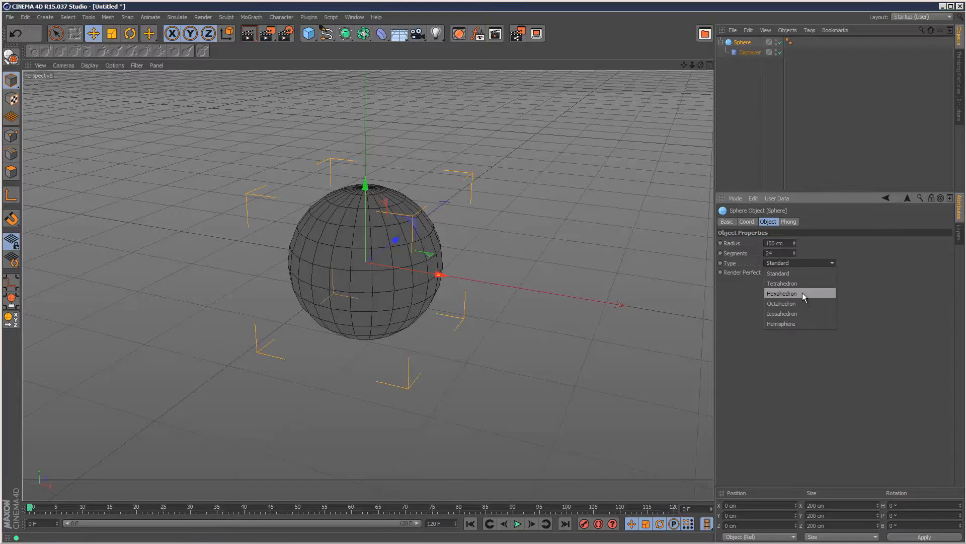
left_click(782, 293)
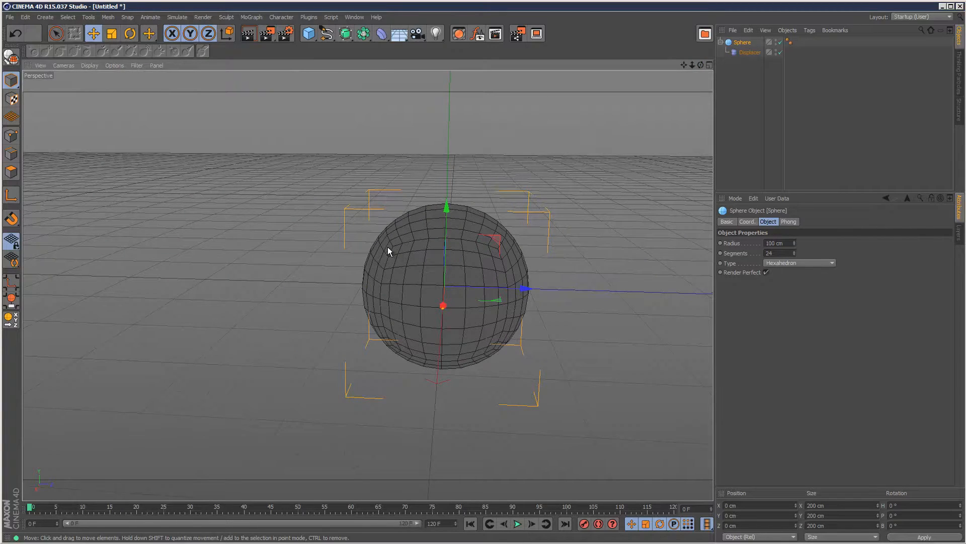
mouse_move(493, 274)
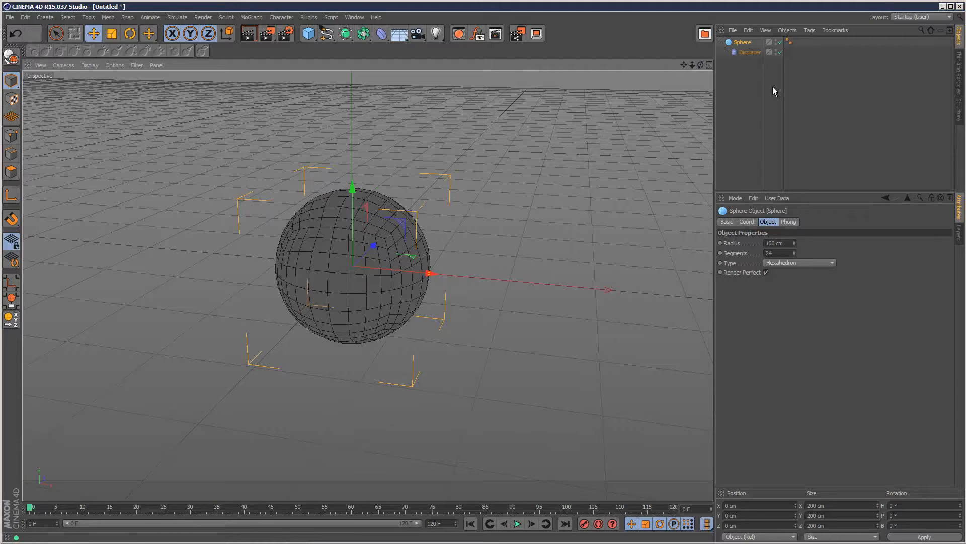
- Switch the Displacer's Noise shader to Nutous and preview the spiked sphere animating
left_click(751, 52)
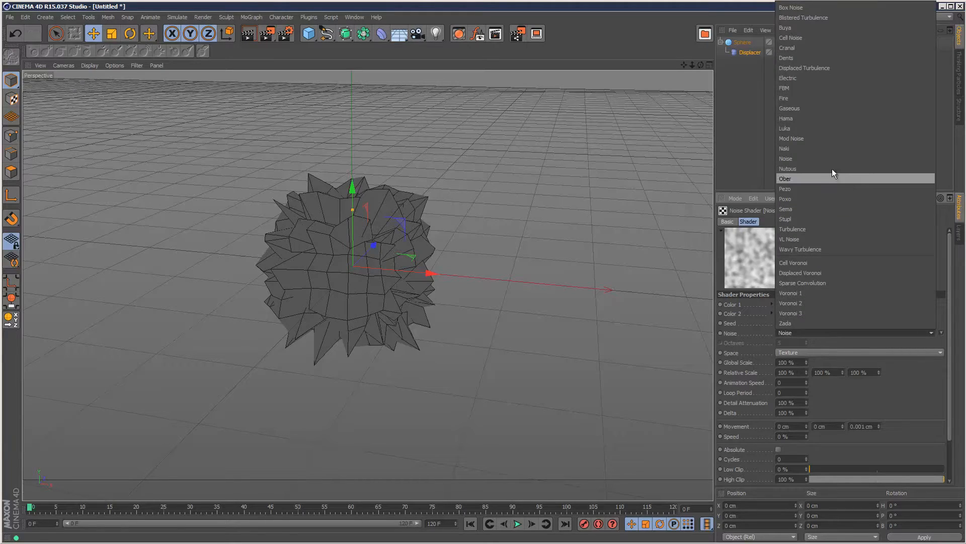
left_click(789, 168)
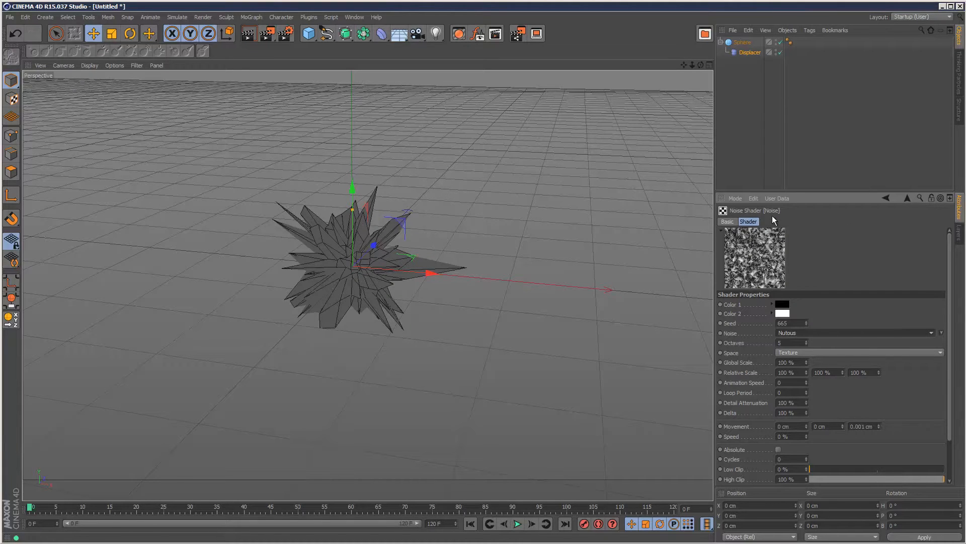
mouse_move(730, 390)
type("1")
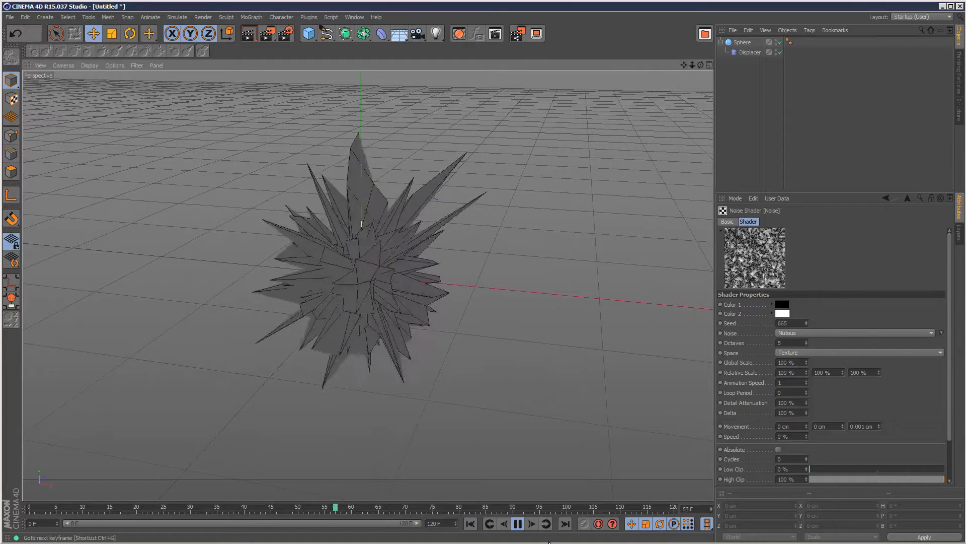
left_click(515, 524)
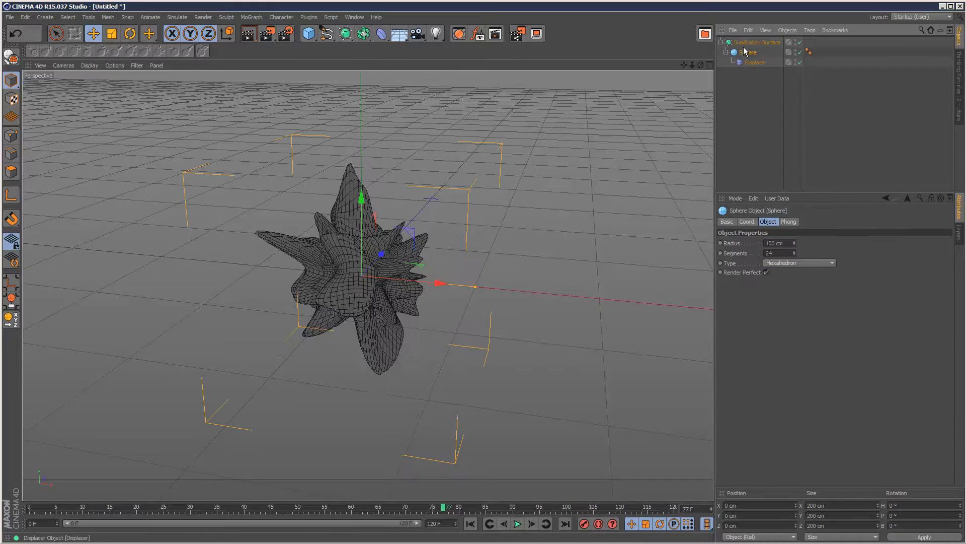
- Play back the timeline to preview the morphing Nutous displacement, then stop
left_click(757, 42)
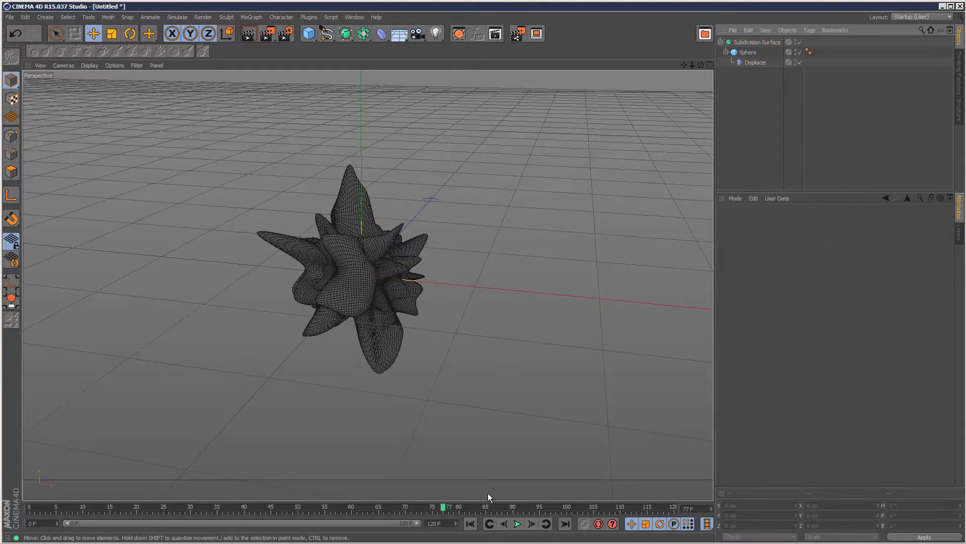
left_click(518, 523)
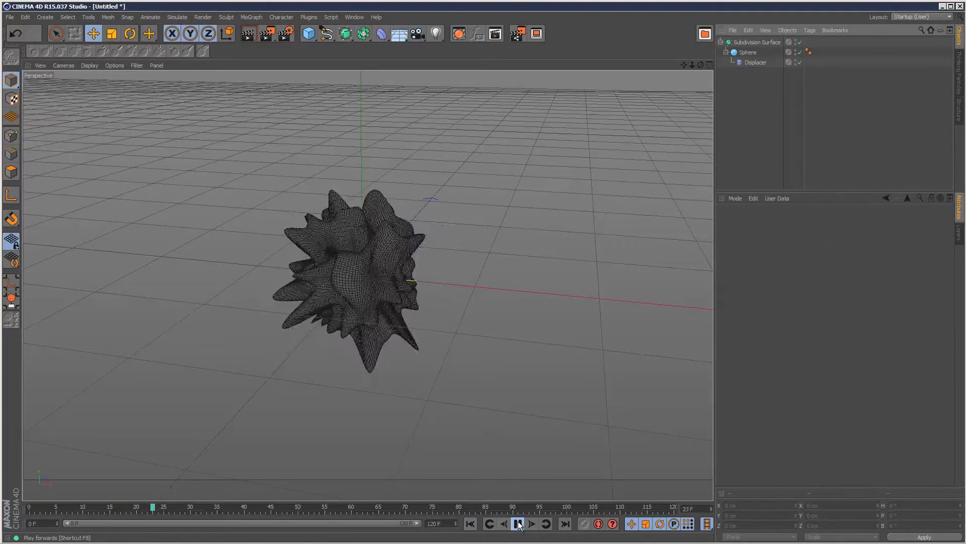
left_click(516, 523)
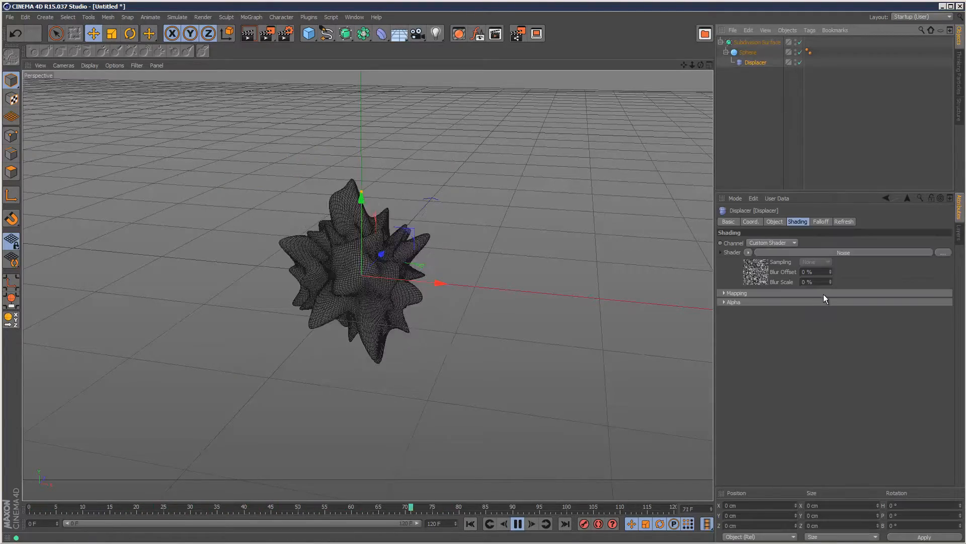
left_click(775, 221)
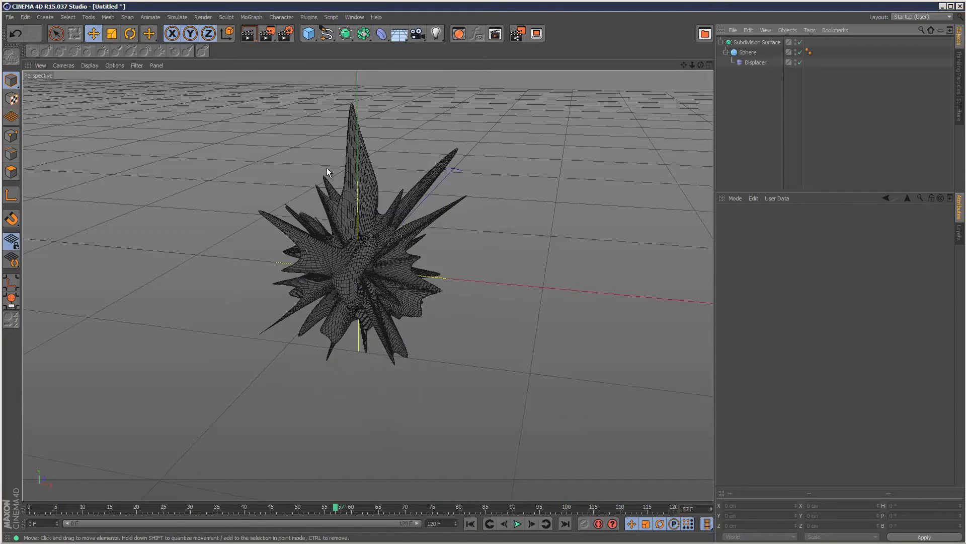
mouse_move(333, 61)
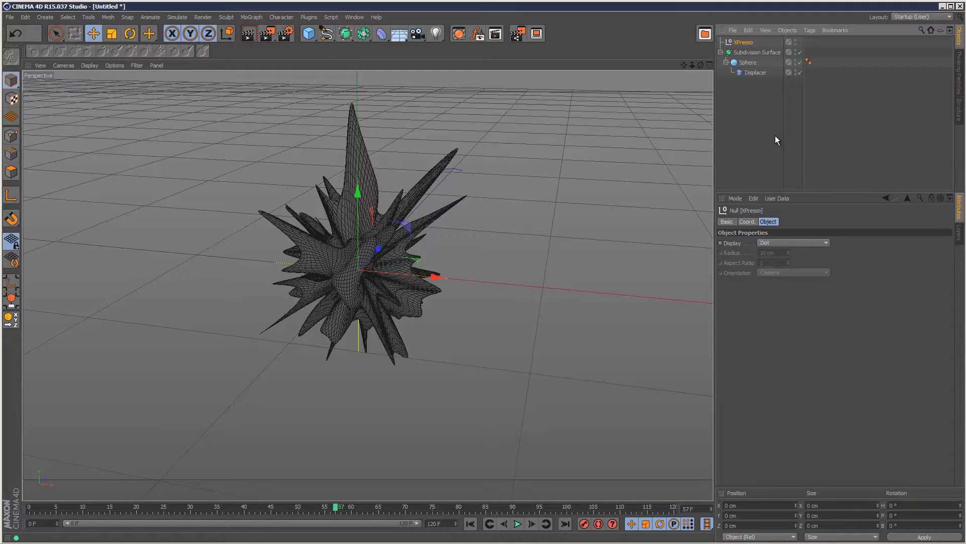
- Attach an XPresso tag to the XPresso null from the Tags menu
left_click(809, 30)
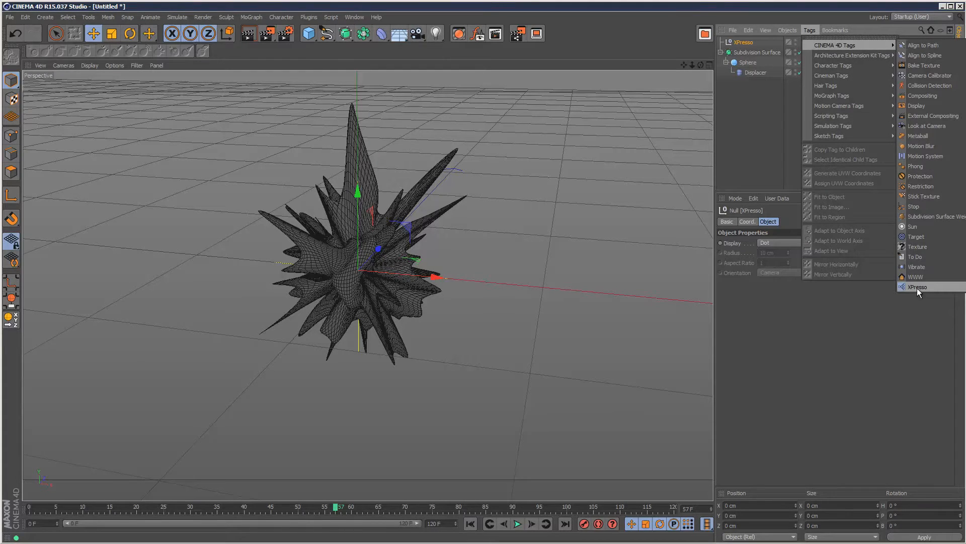
left_click(919, 286)
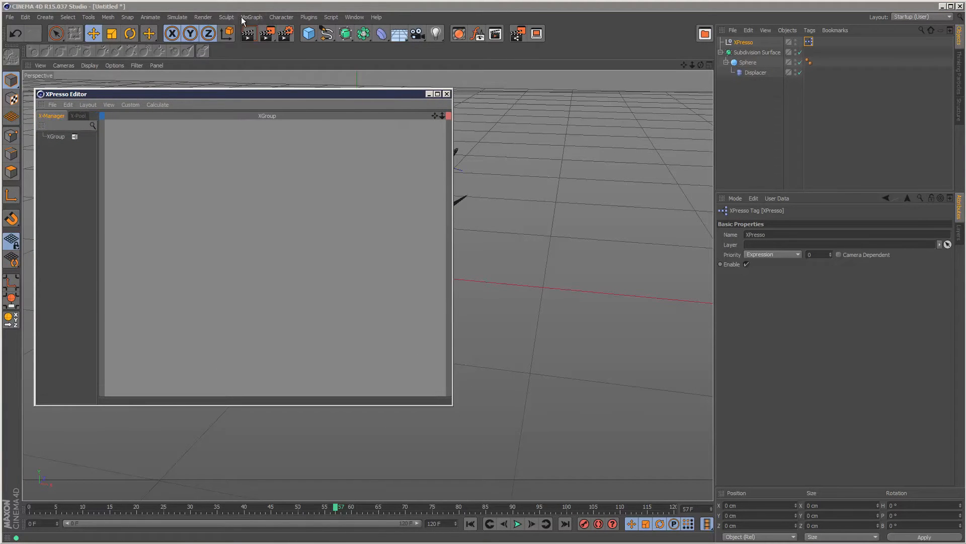
left_click(251, 17)
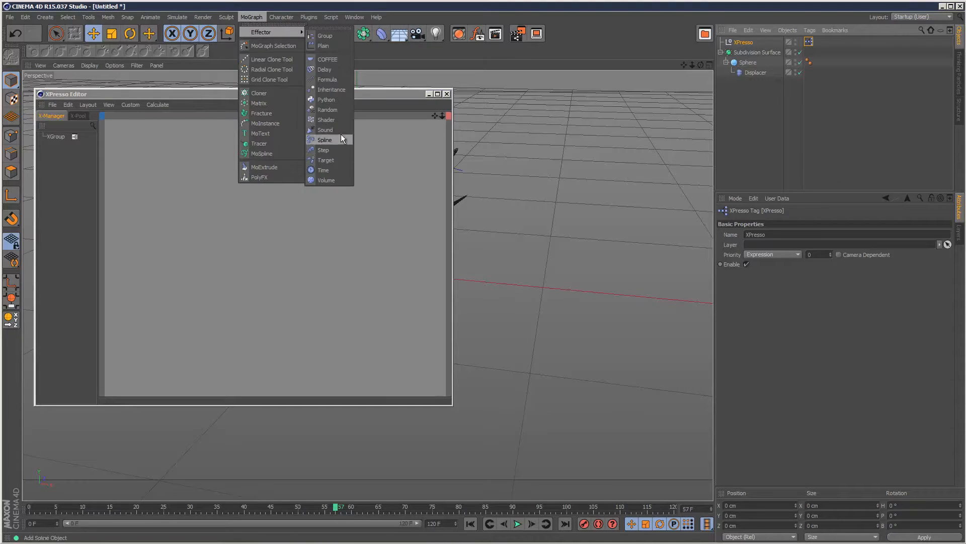
- Add a Sound effector with an uncopied audio file and set the end frame to 1500
left_click(324, 129)
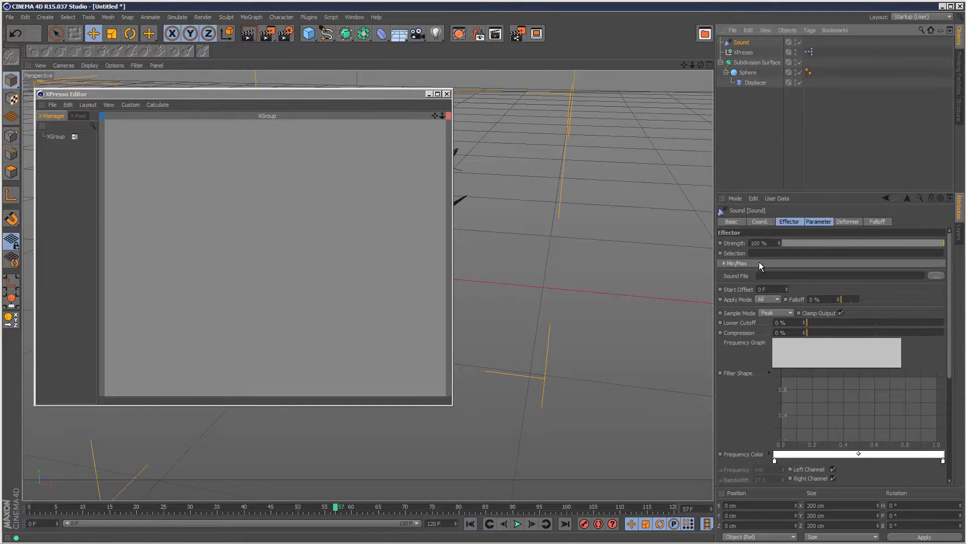
left_click(934, 275)
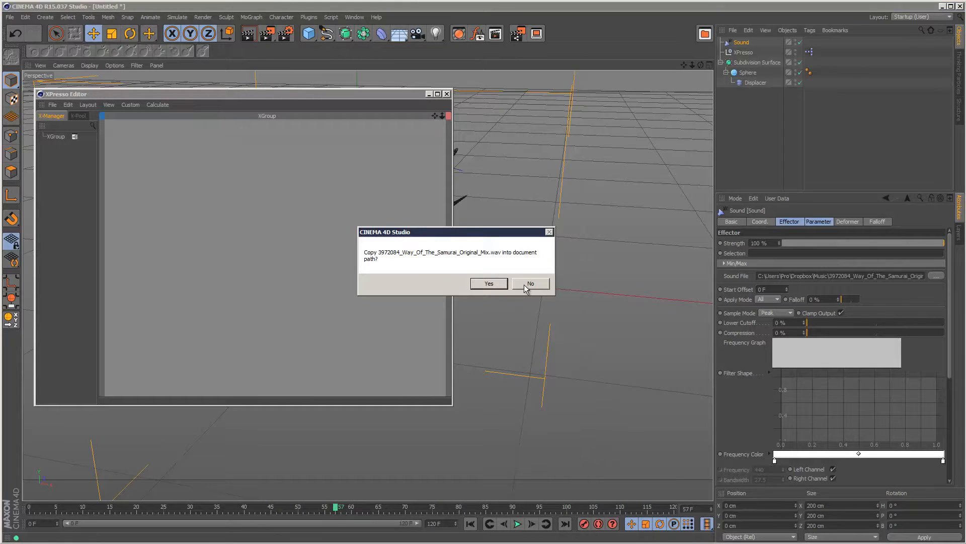
left_click(529, 283)
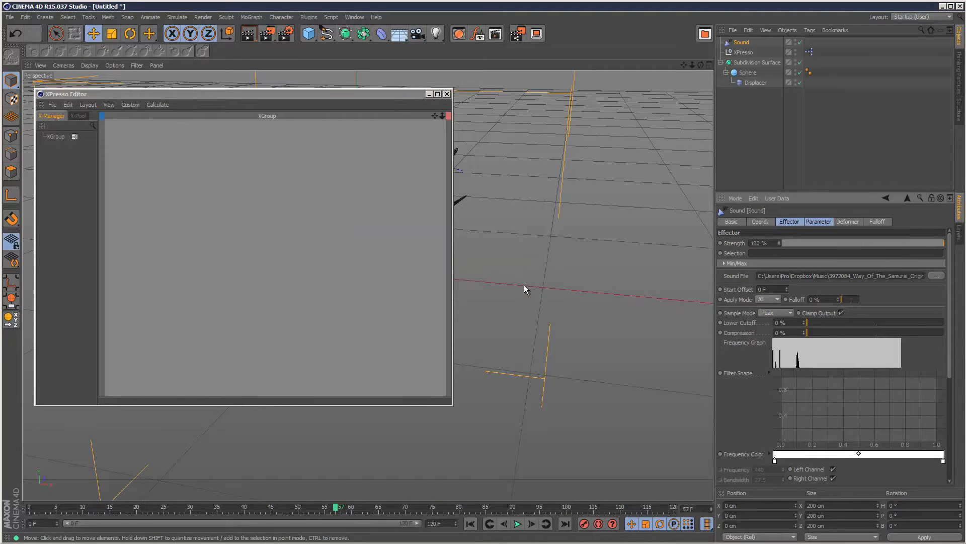
mouse_move(684, 386)
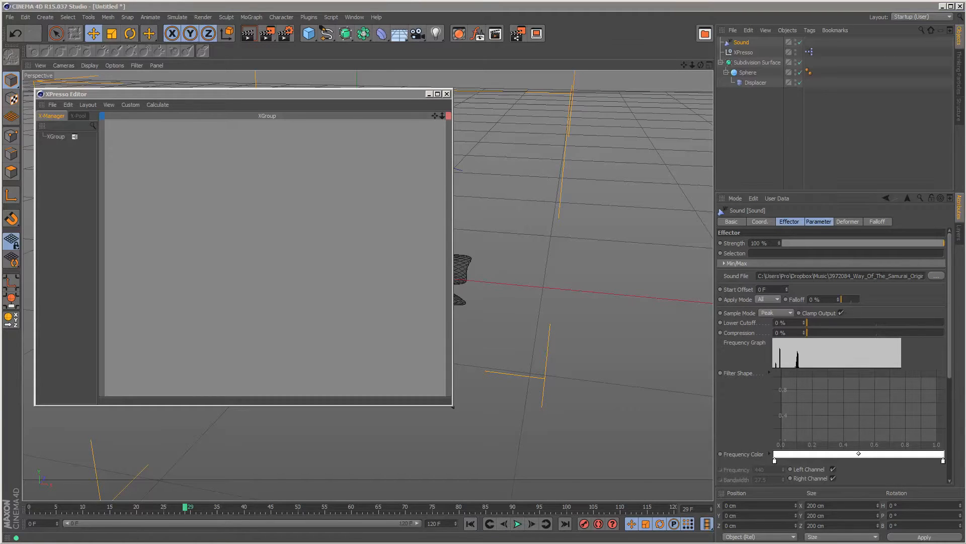
left_click(767, 289)
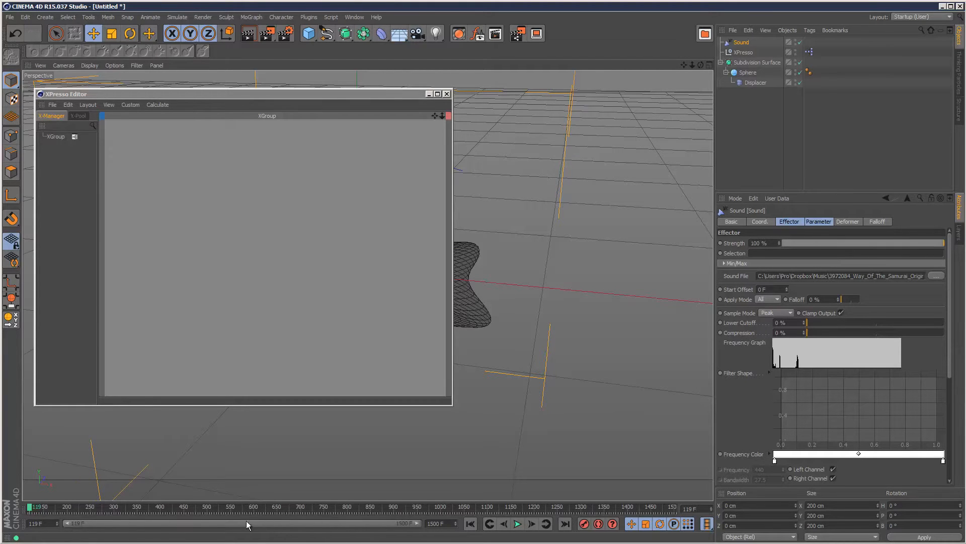
- Play the sound-driven animation, stopping and resuming playback from frame 1000
left_click(518, 523)
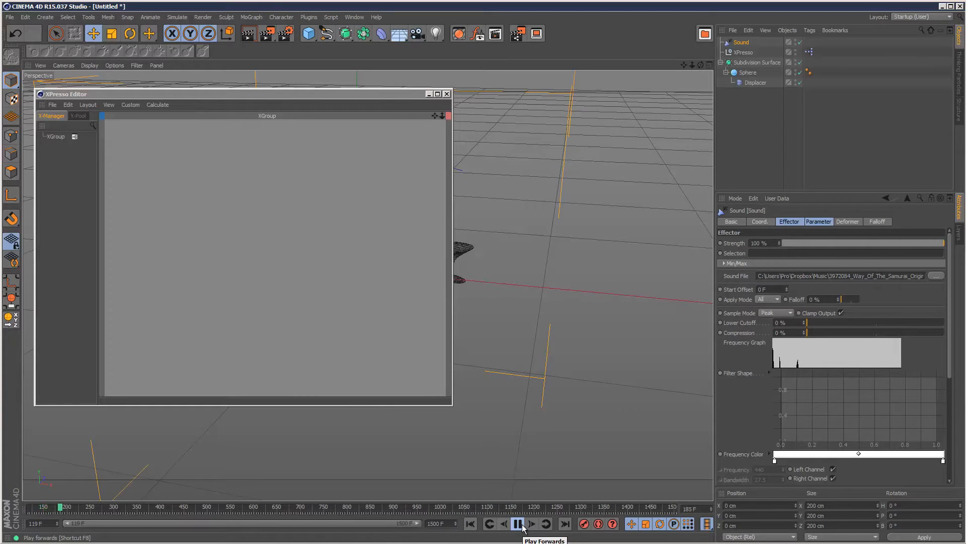
left_click(519, 524)
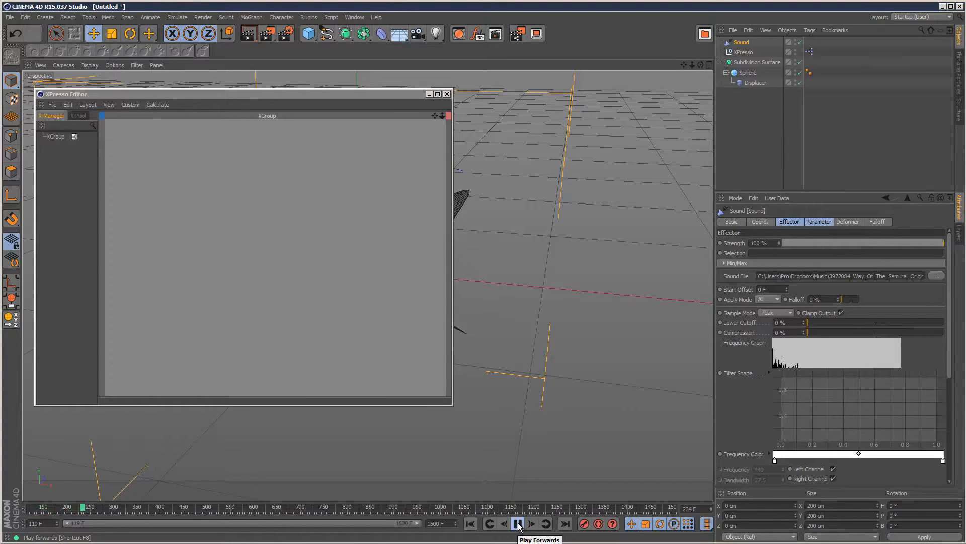
left_click(519, 523)
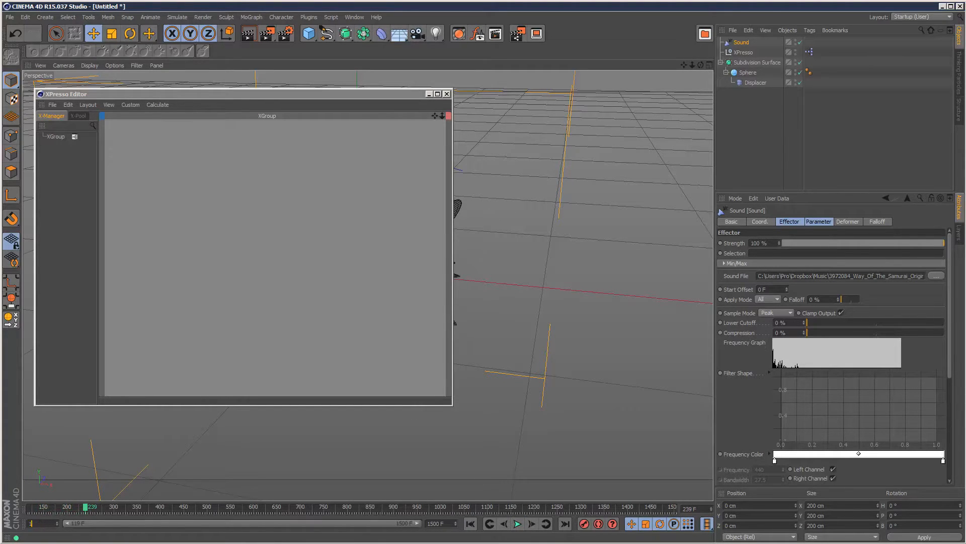
left_click(518, 524)
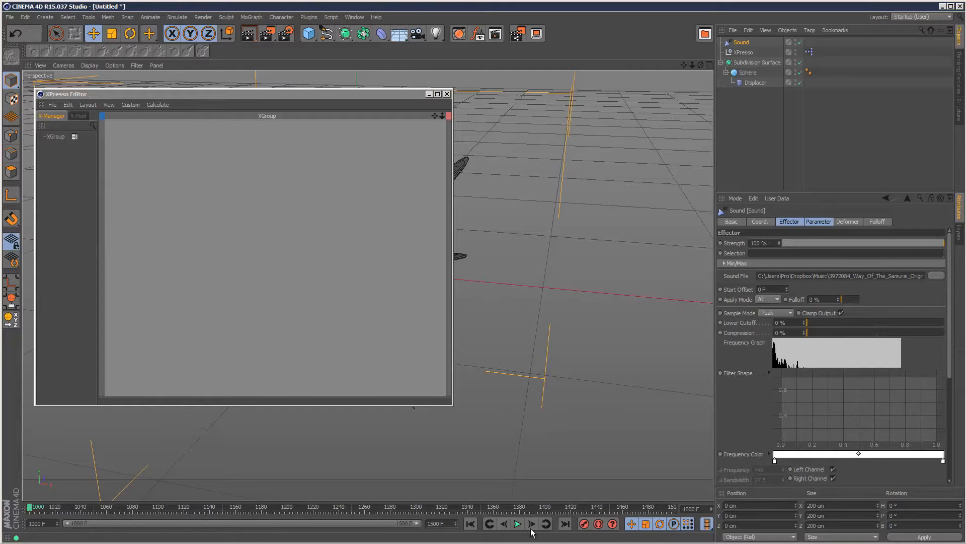
left_click(518, 524)
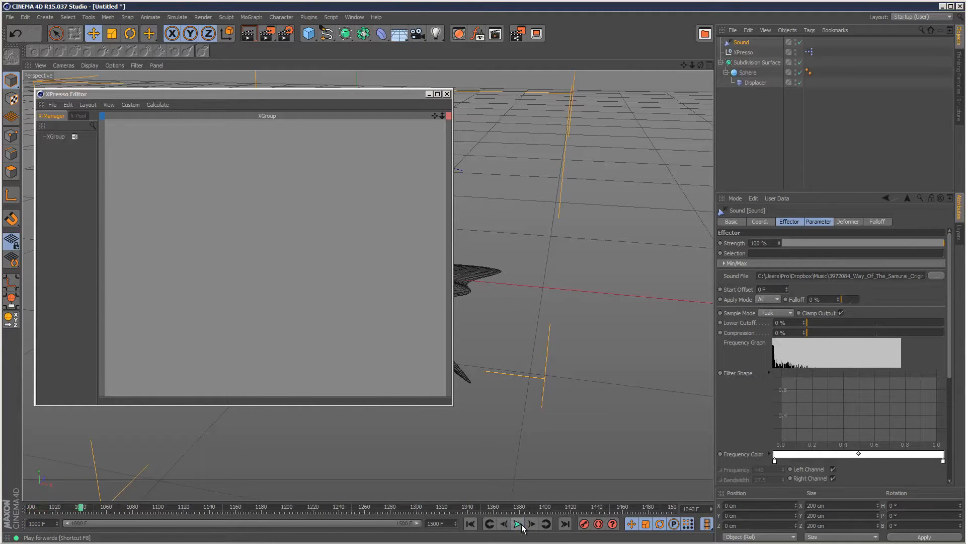
left_click(516, 524)
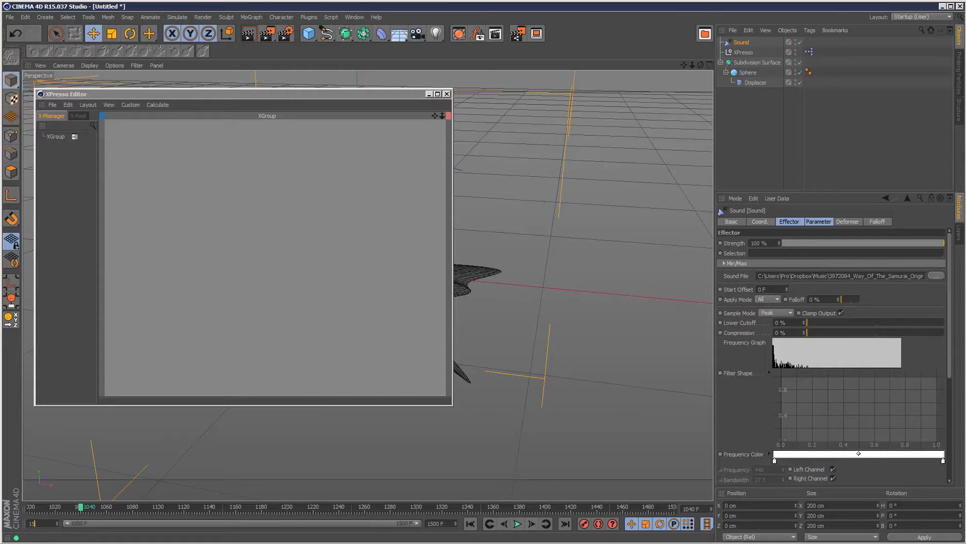
- Shift the preview range to frames 1499–2000 and play through it
left_click(562, 523)
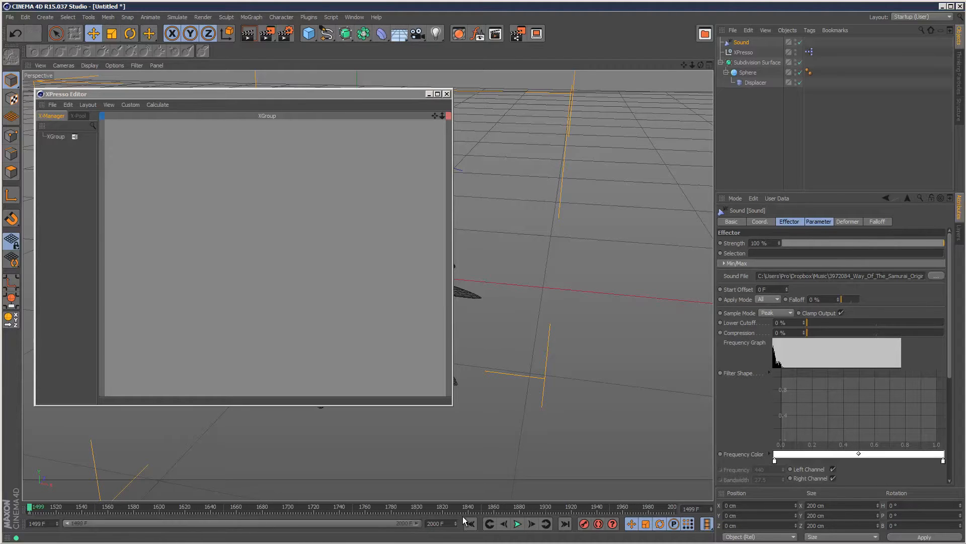
left_click(517, 523)
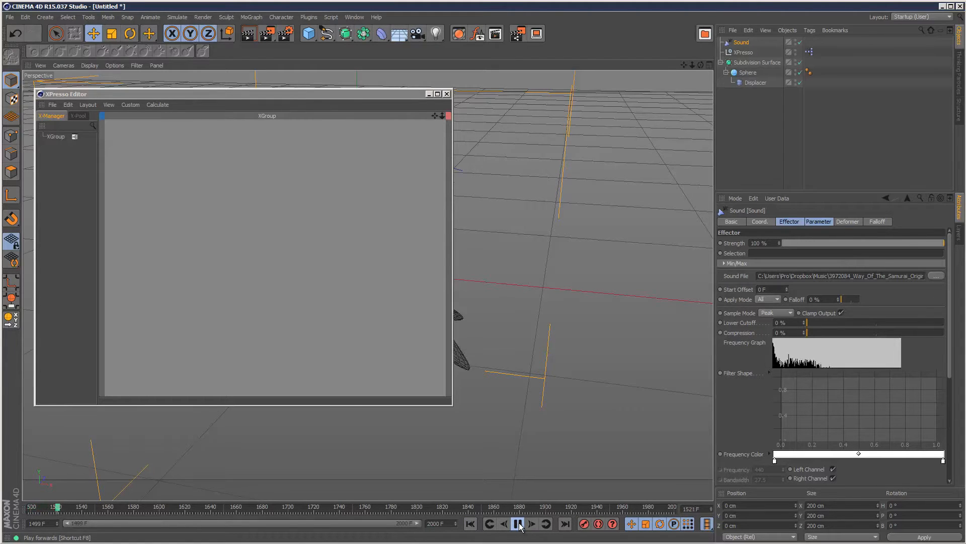
left_click(516, 524)
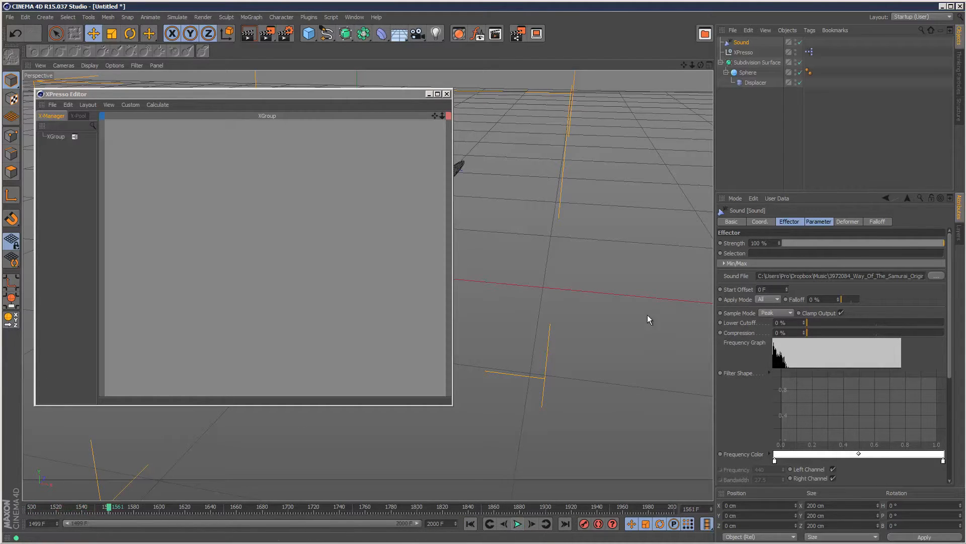
mouse_move(807, 437)
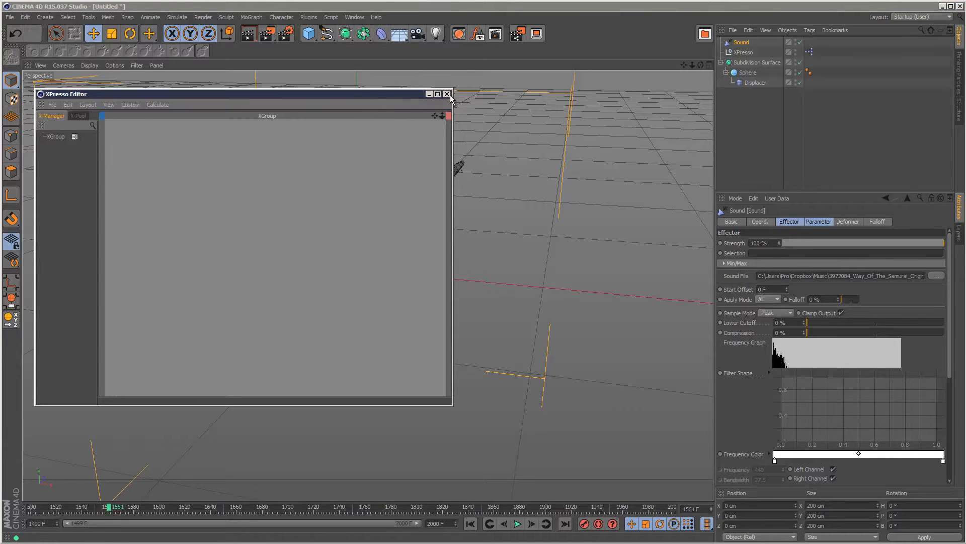
- Close the XPresso Editor, select Sound, play from frame 1499, then reopen the XPresso graph
left_click(447, 93)
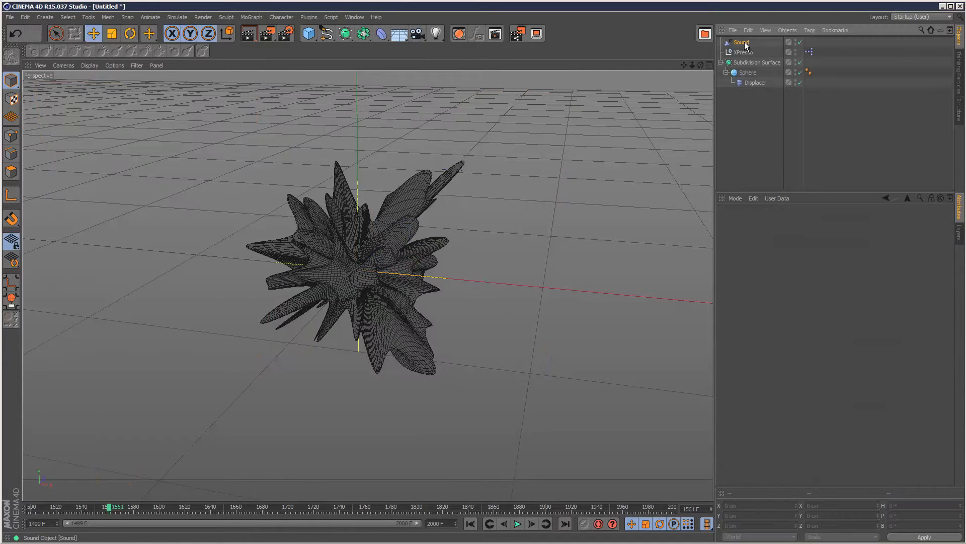
left_click(741, 42)
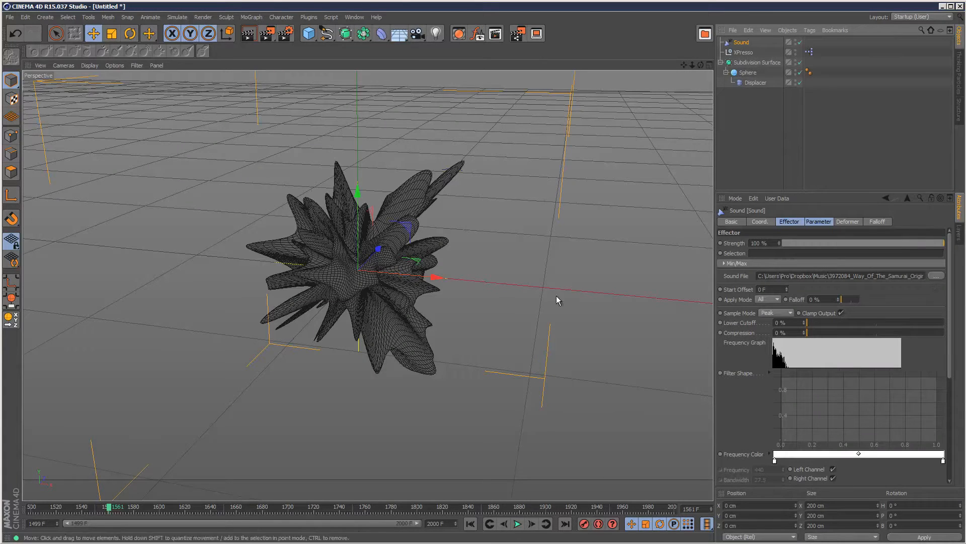
left_click(741, 41)
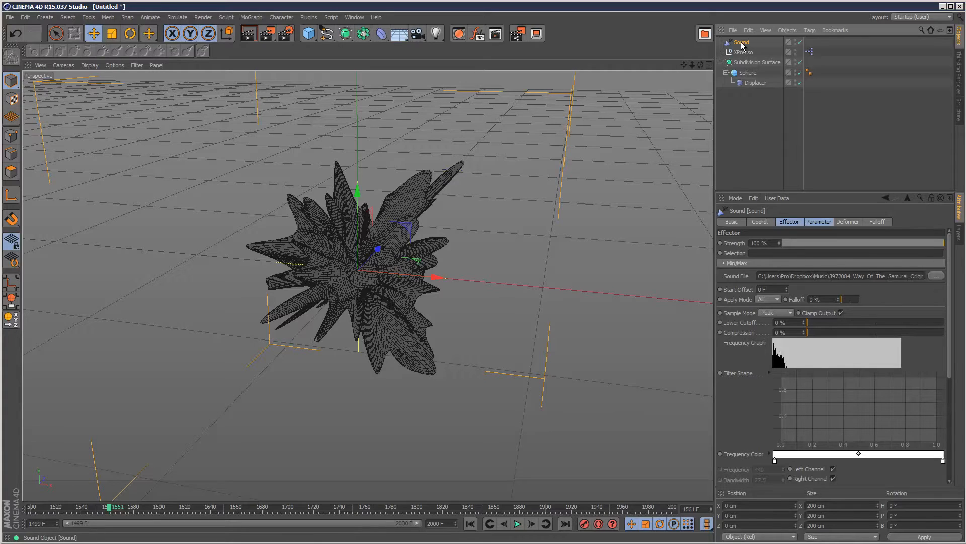
left_click(517, 523)
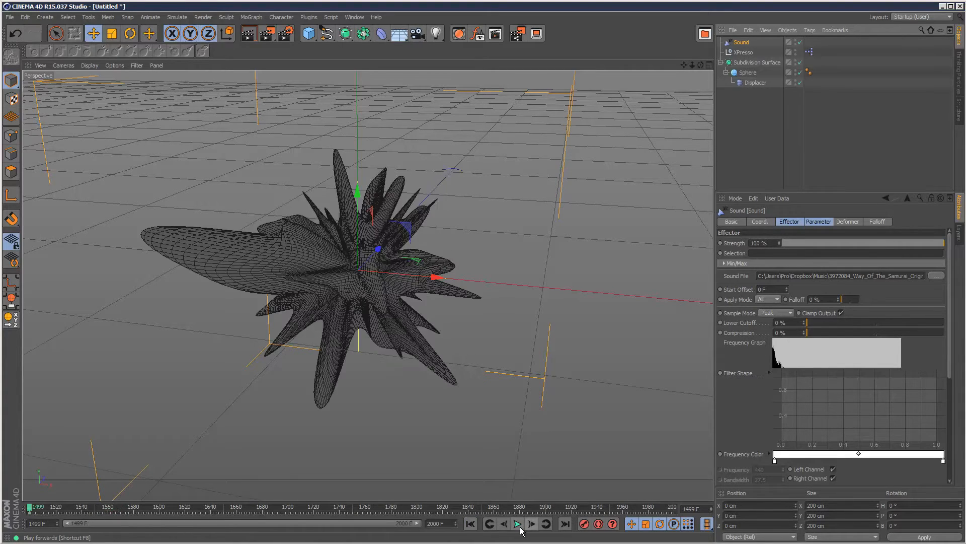
left_click(518, 523)
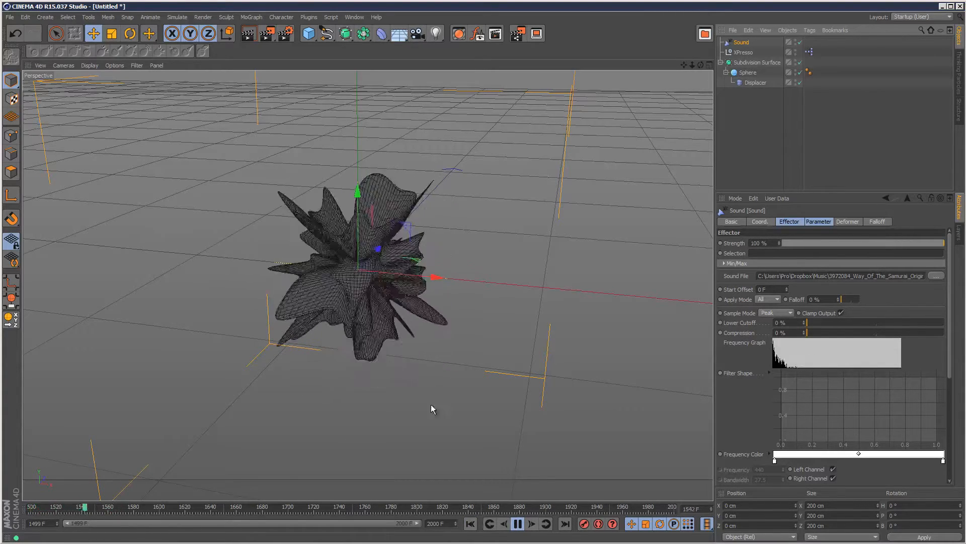
left_click(516, 523)
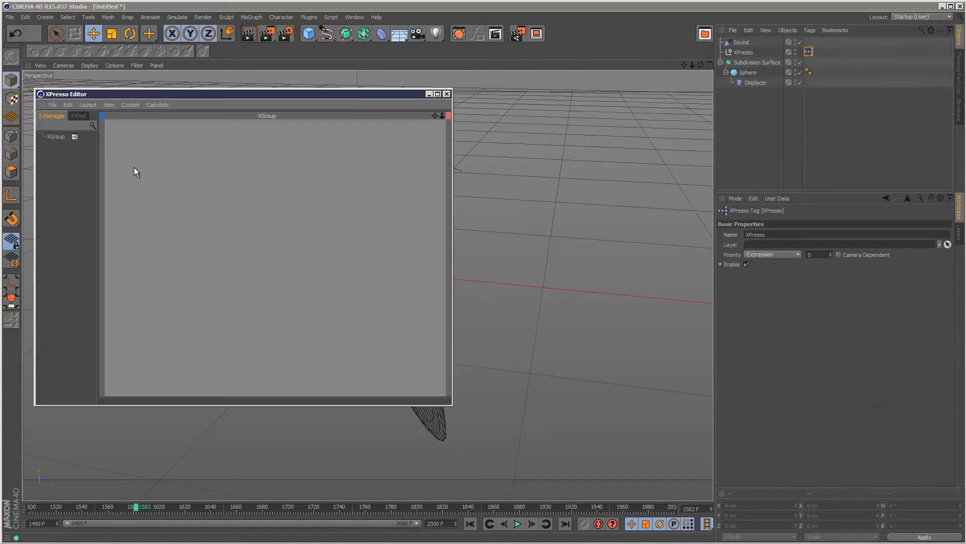
- Add a MoGraph Sample node and wire the Sound object into its Effector port
right_click(135, 172)
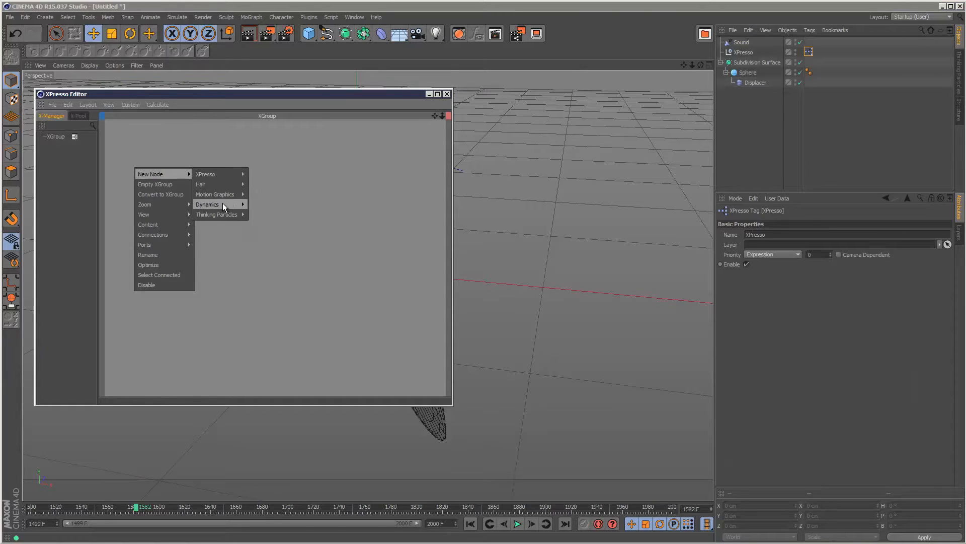
mouse_move(216, 194)
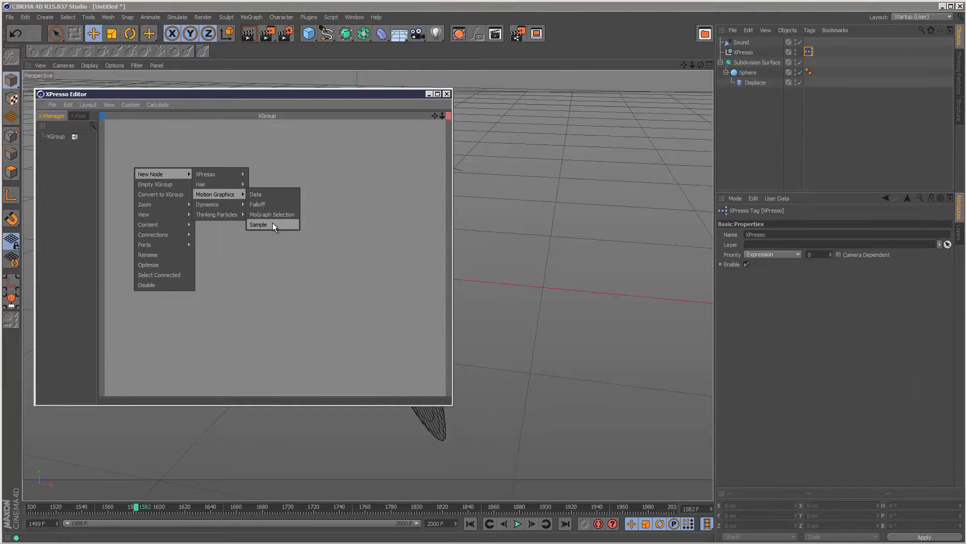
left_click(258, 224)
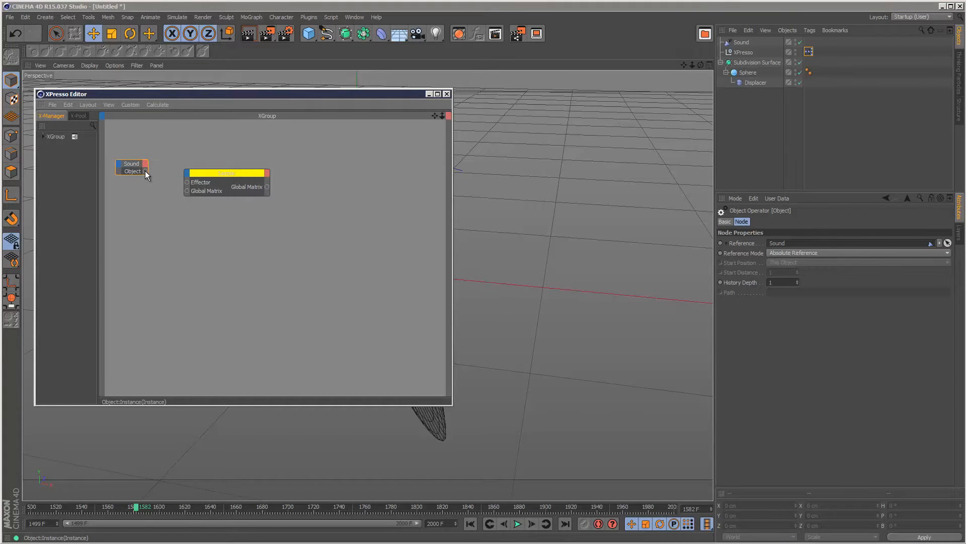
left_click_drag(145, 171, 186, 182)
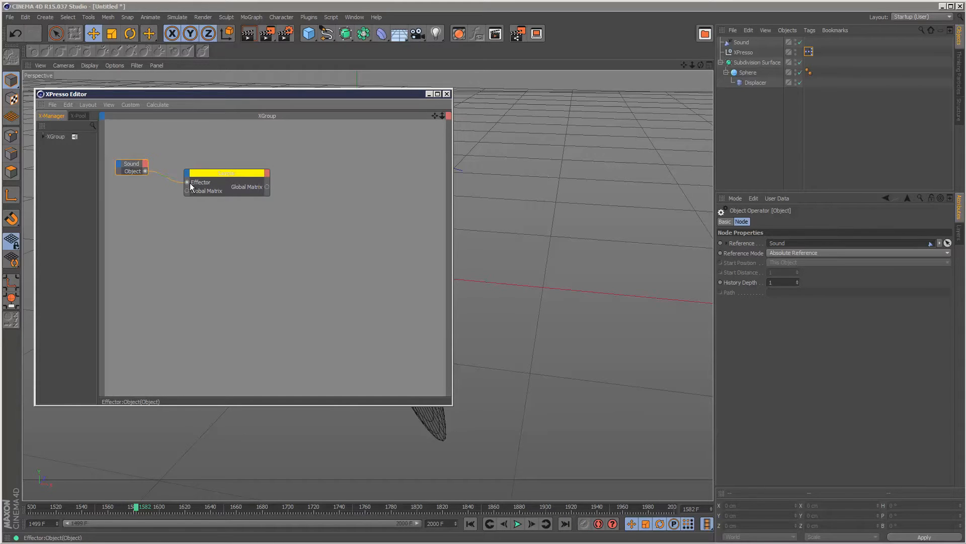
left_click(132, 168)
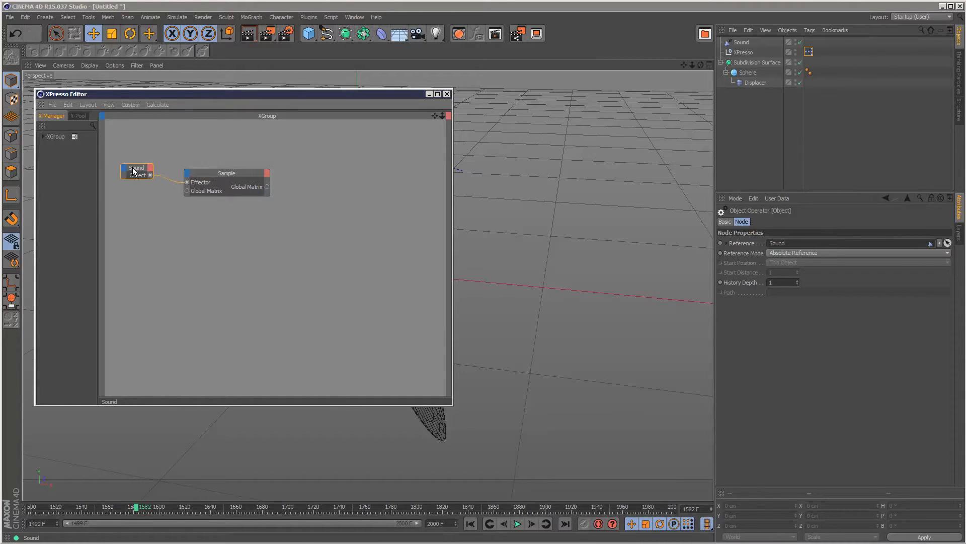
left_click(226, 177)
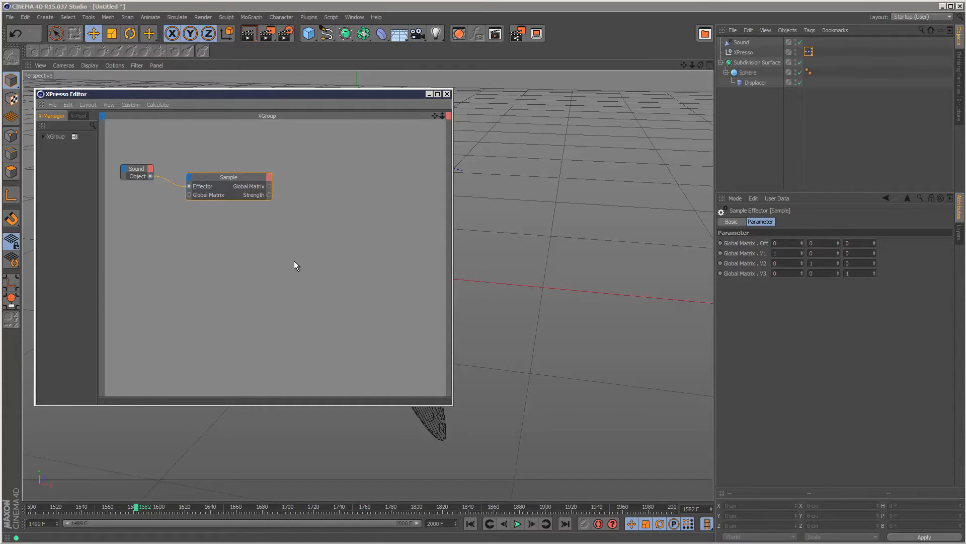
- Add a Result node showing Sample's Strength output and play the timeline to watch it
right_click(296, 266)
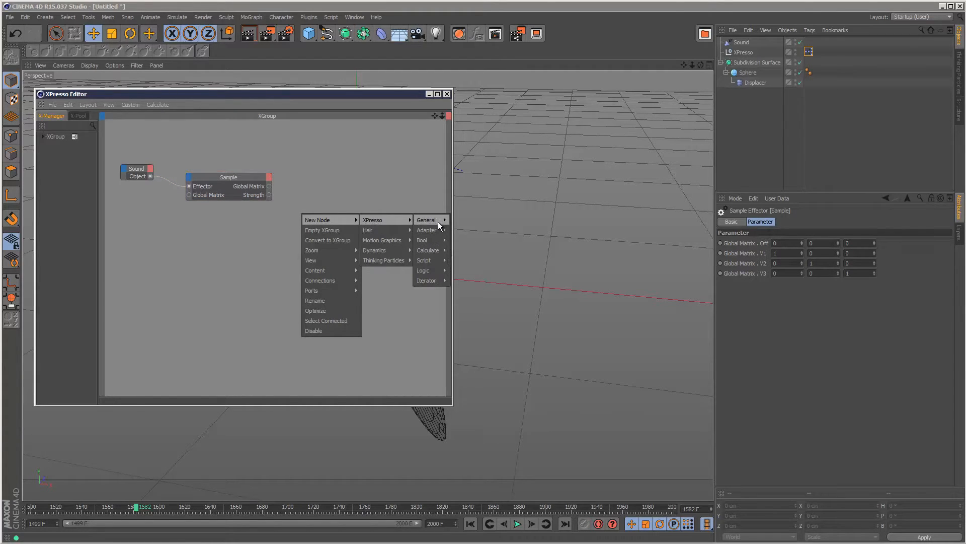
left_click(427, 220)
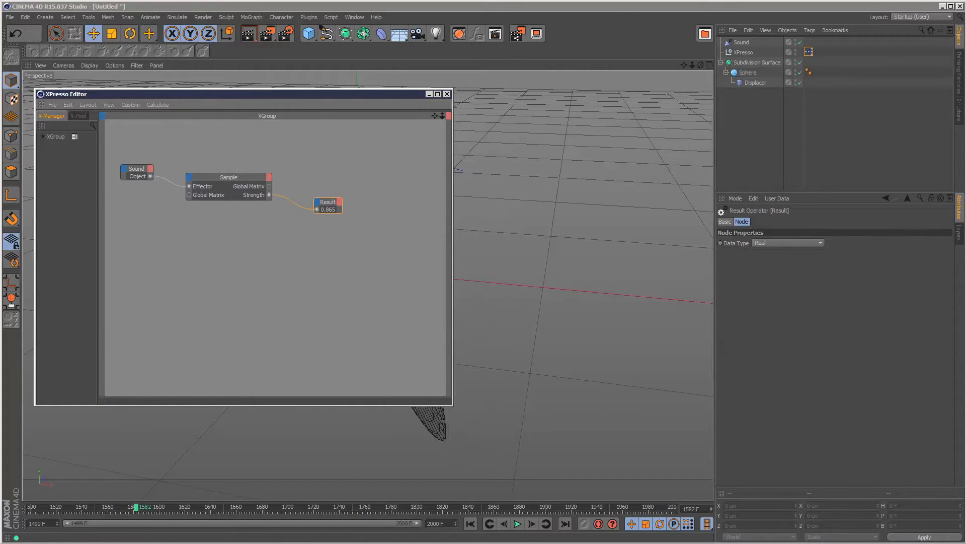
left_click(517, 524)
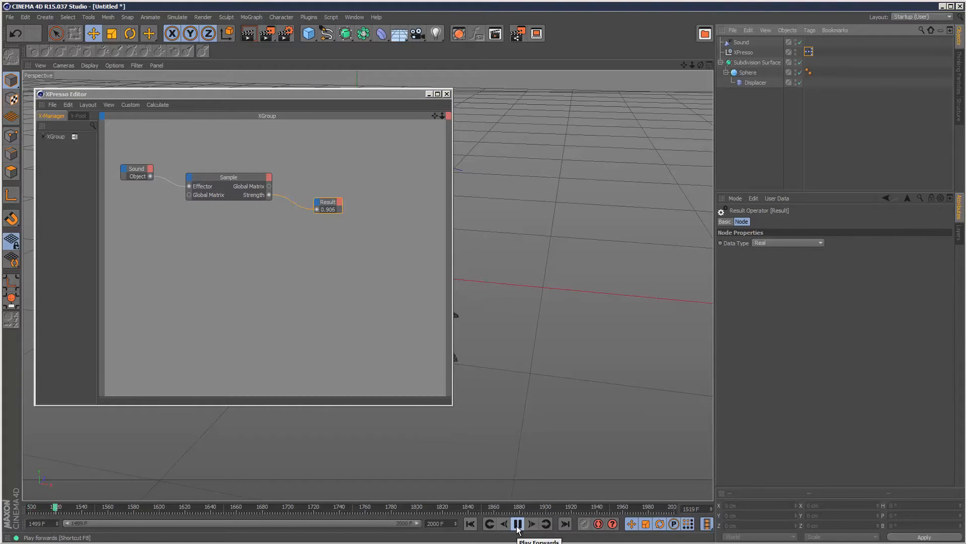
left_click(518, 523)
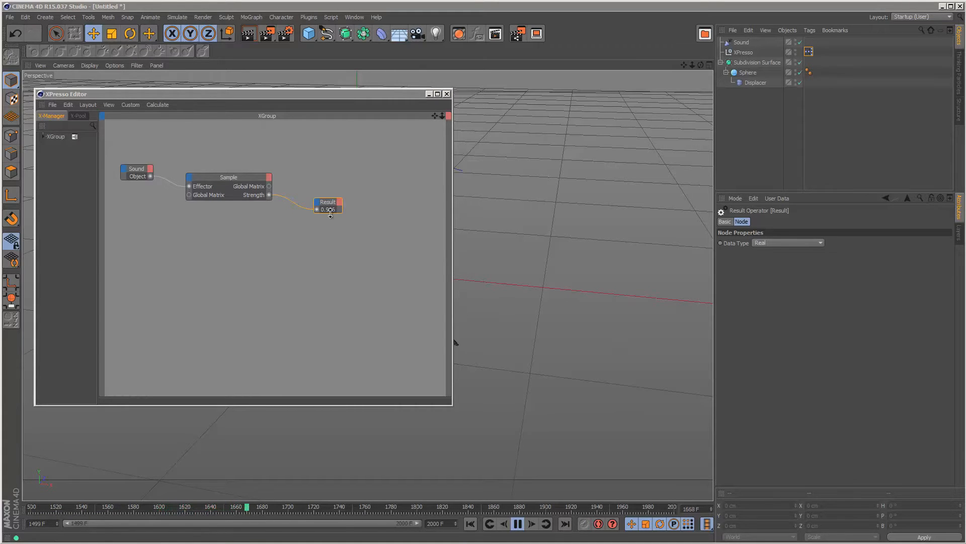
- Turn on Calculate > Animation Refresh so the graph keeps updating during playback
left_click(516, 524)
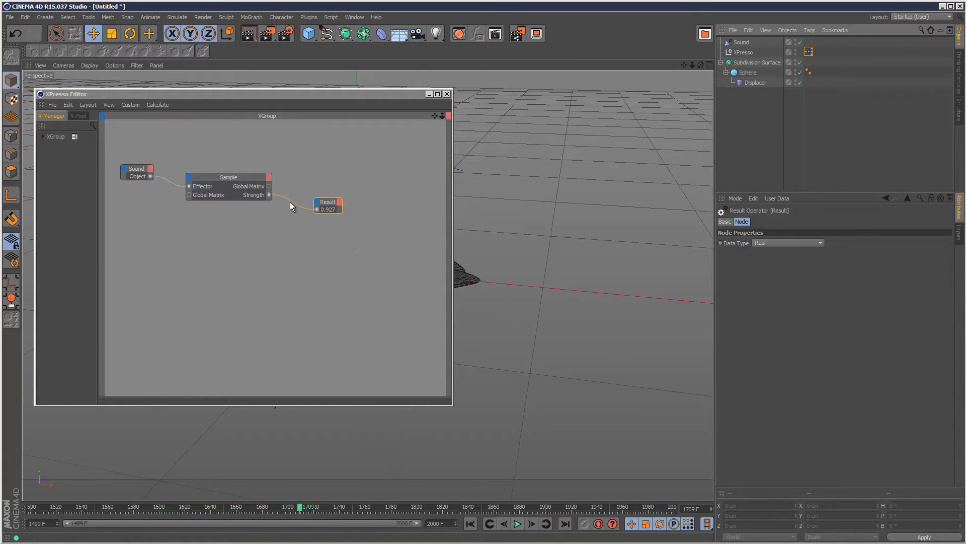
left_click(157, 104)
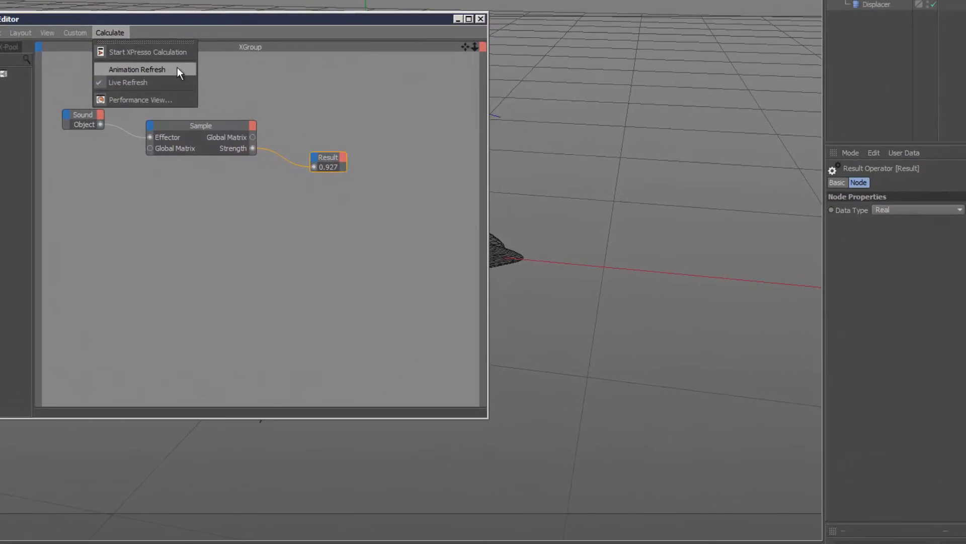
mouse_move(161, 76)
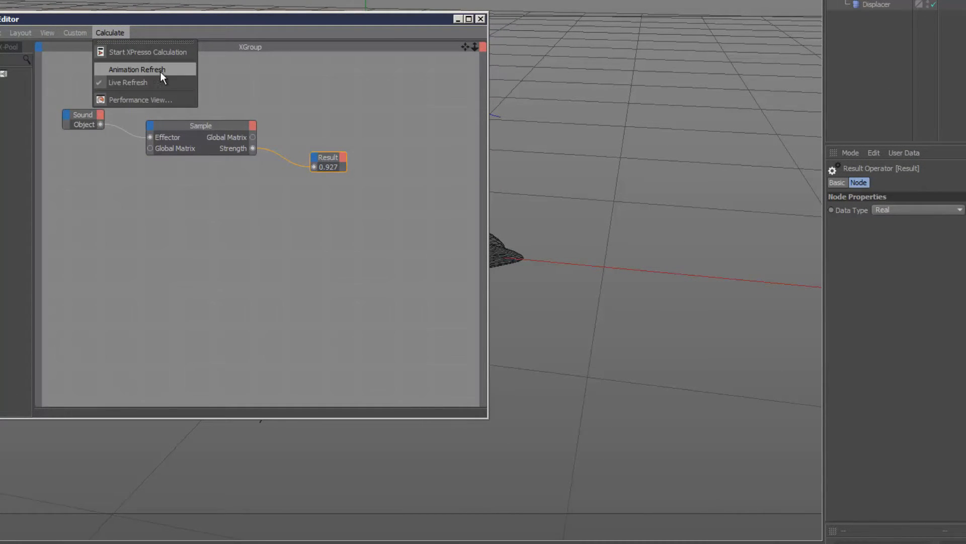
left_click(136, 69)
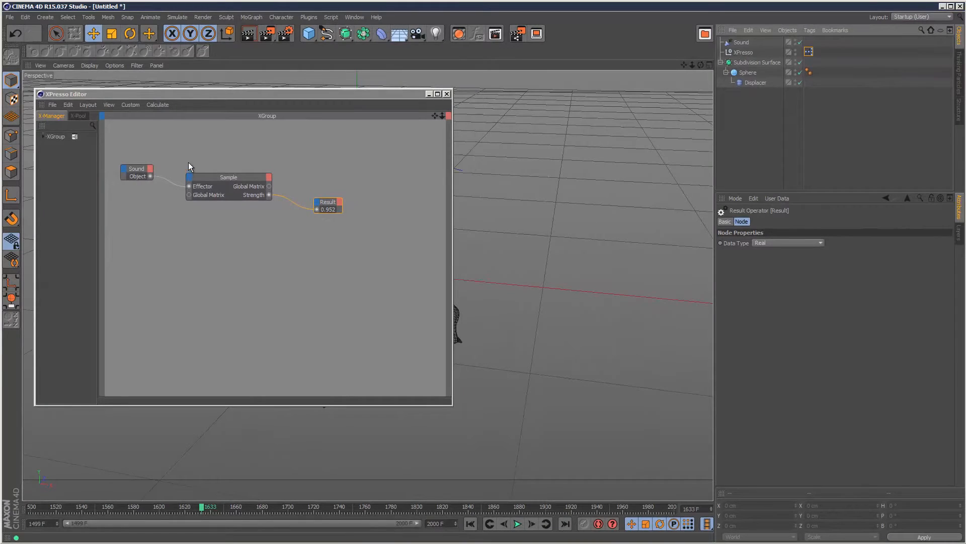
mouse_move(739, 148)
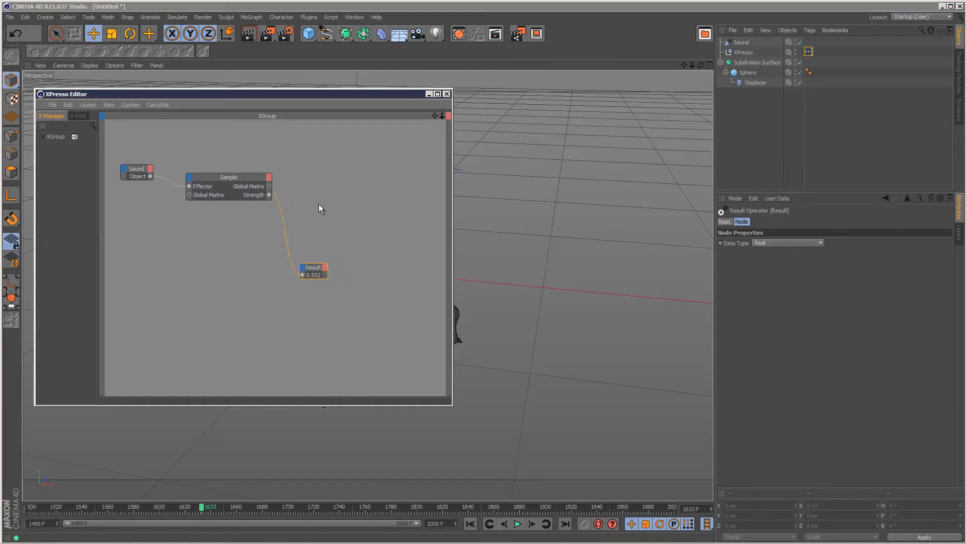
mouse_move(772, 112)
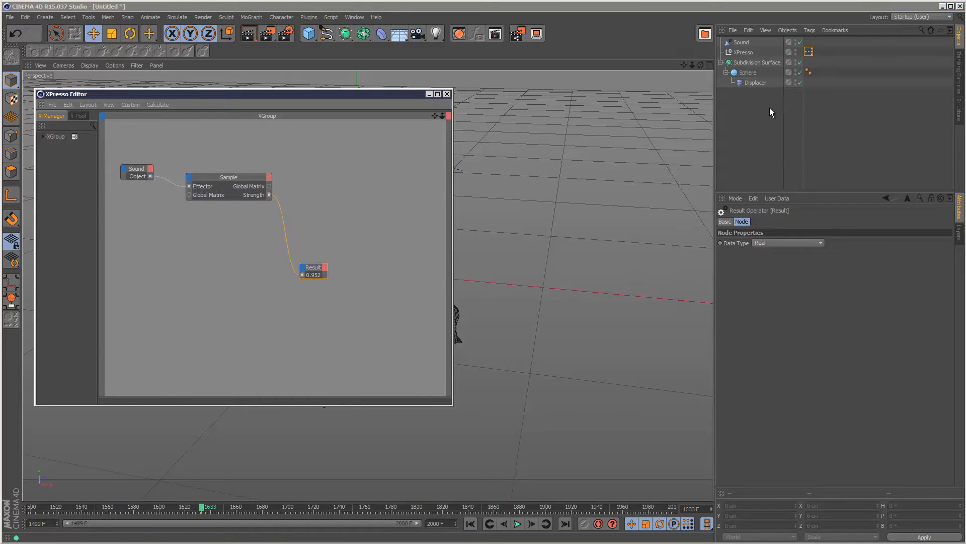
- Feed Sample Strength into the Displacer's Strength port and preview the spiky sphere
left_click(755, 83)
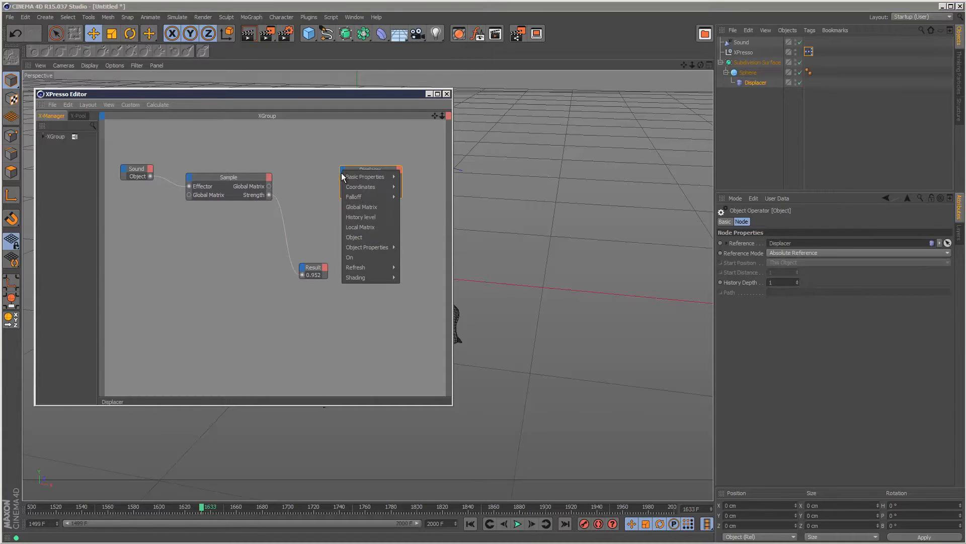
mouse_move(367, 247)
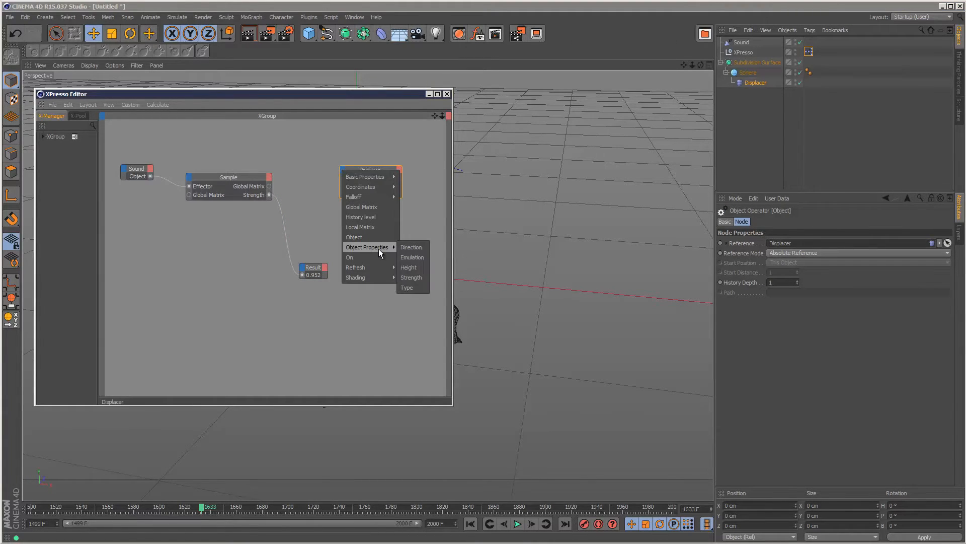
mouse_move(411, 277)
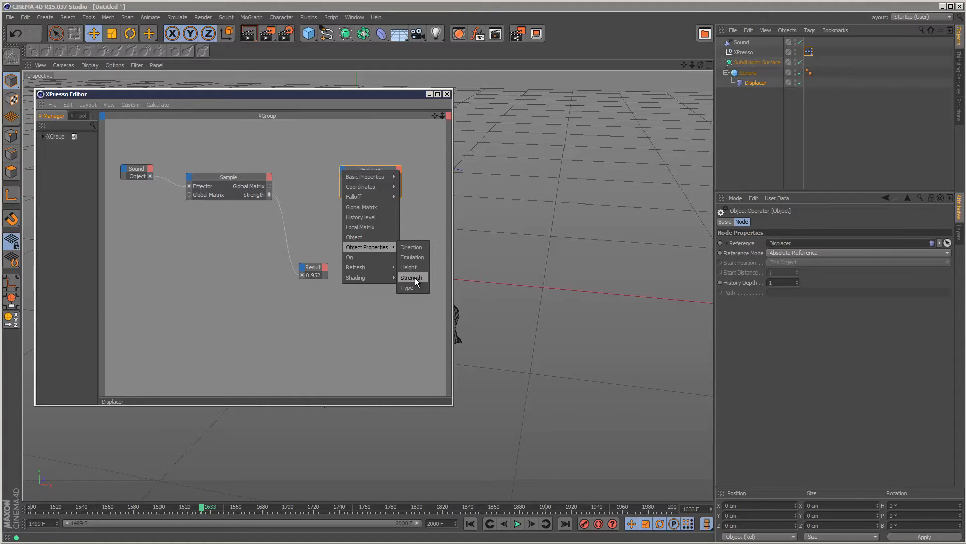
left_click(411, 277)
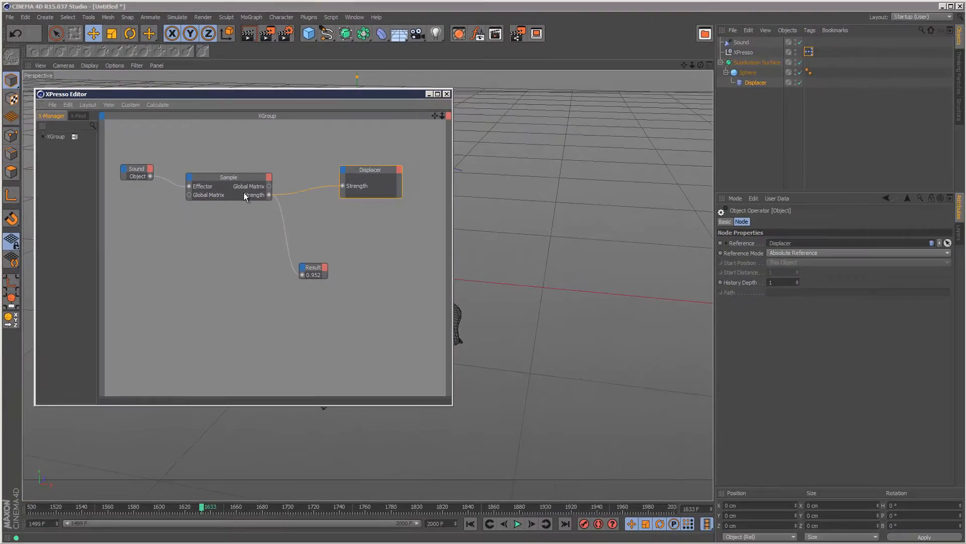
left_click(447, 94)
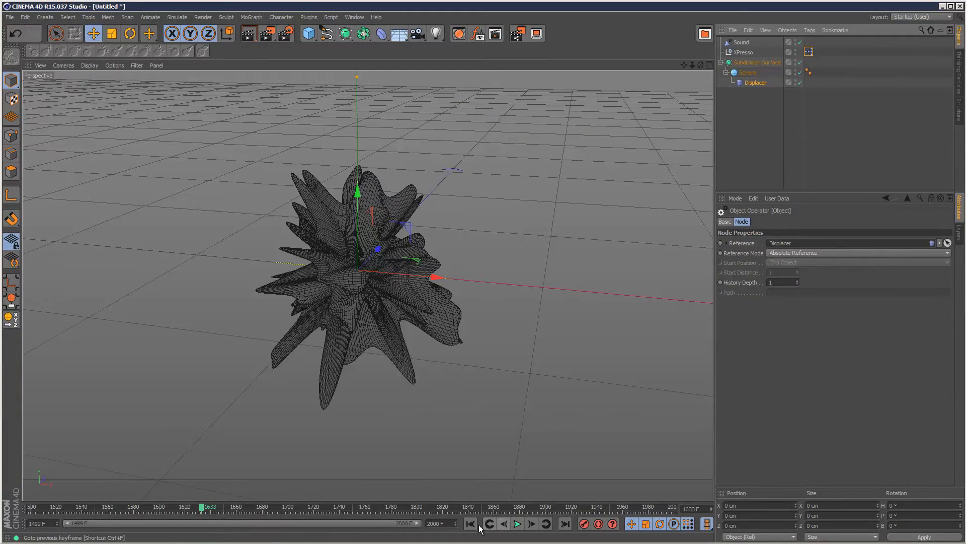
left_click(516, 523)
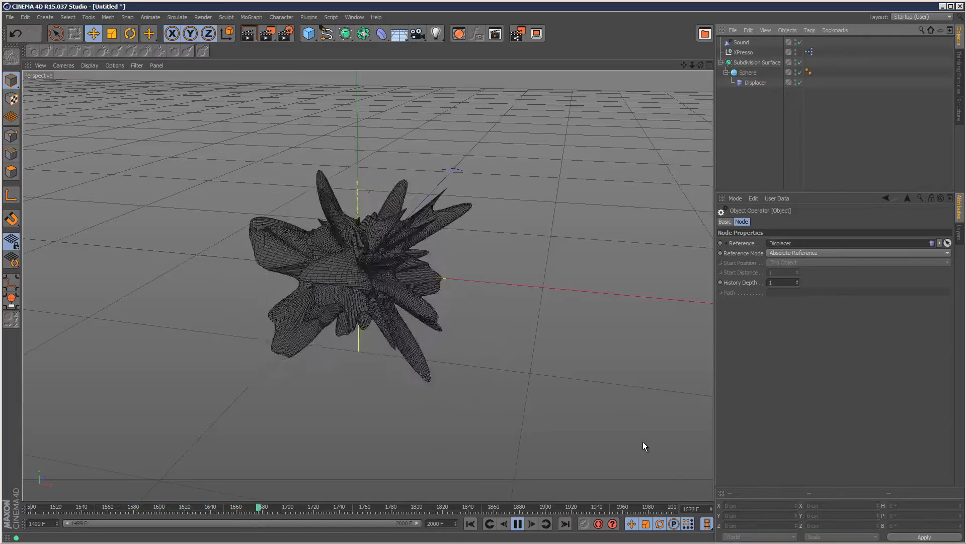
left_click(518, 523)
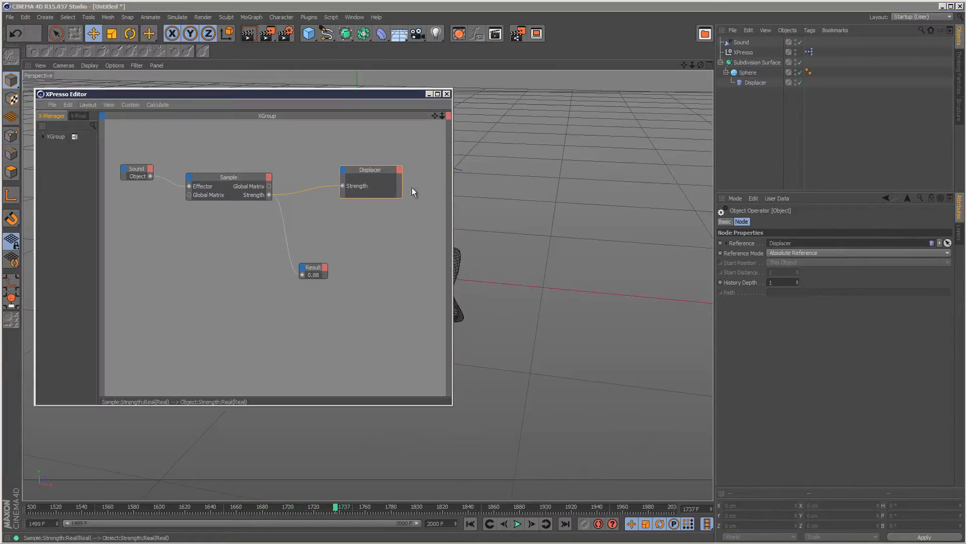
mouse_move(348, 188)
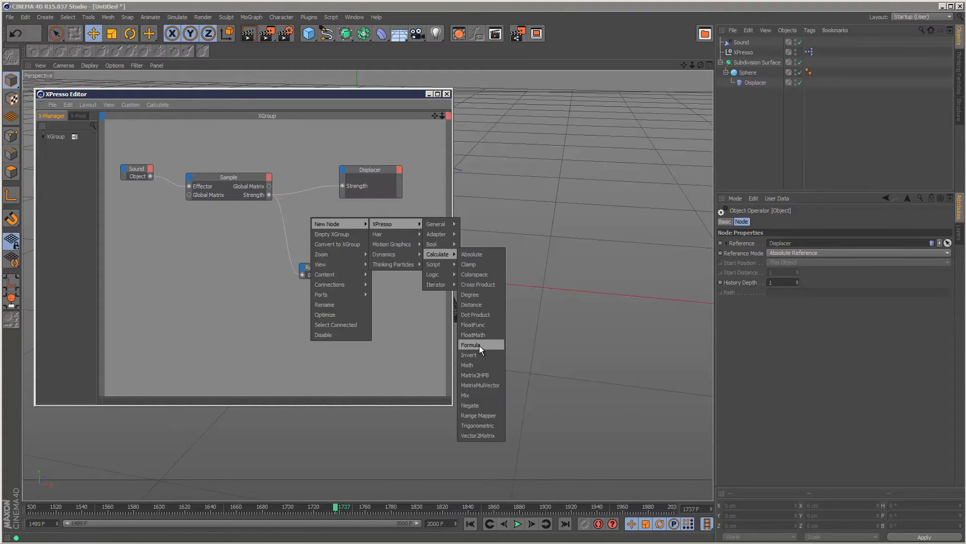
- Add a Formula node, enlarge it, and wire Sample Strength into its input
left_click(471, 344)
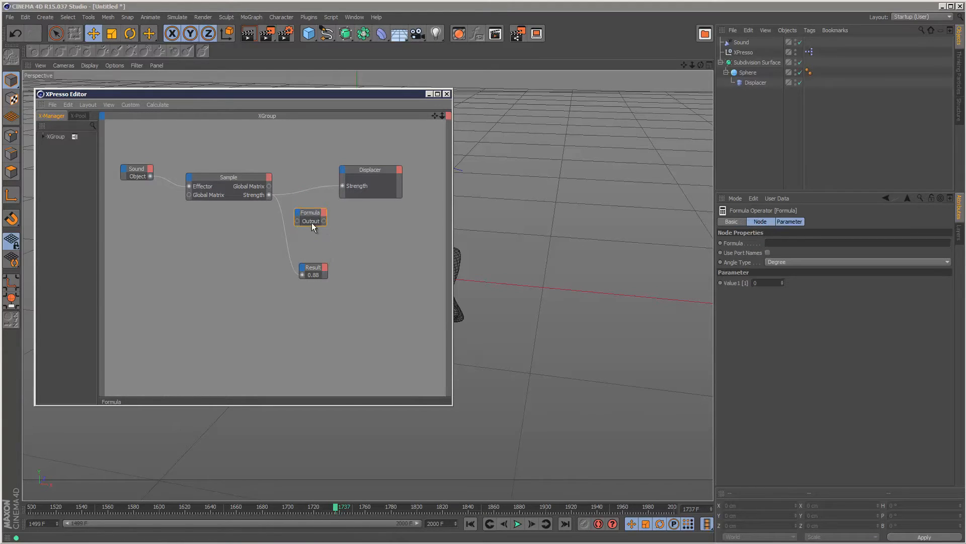
left_click(309, 212)
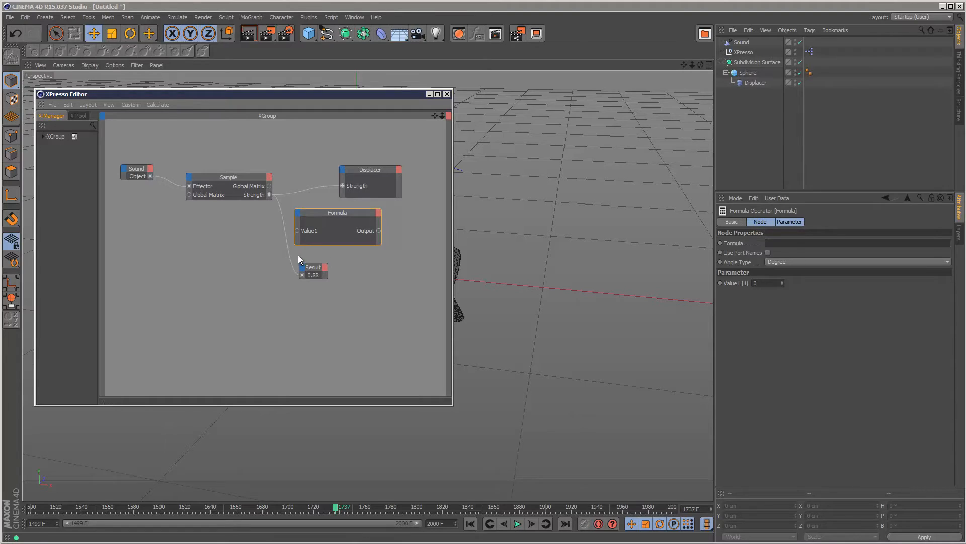
left_click(370, 169)
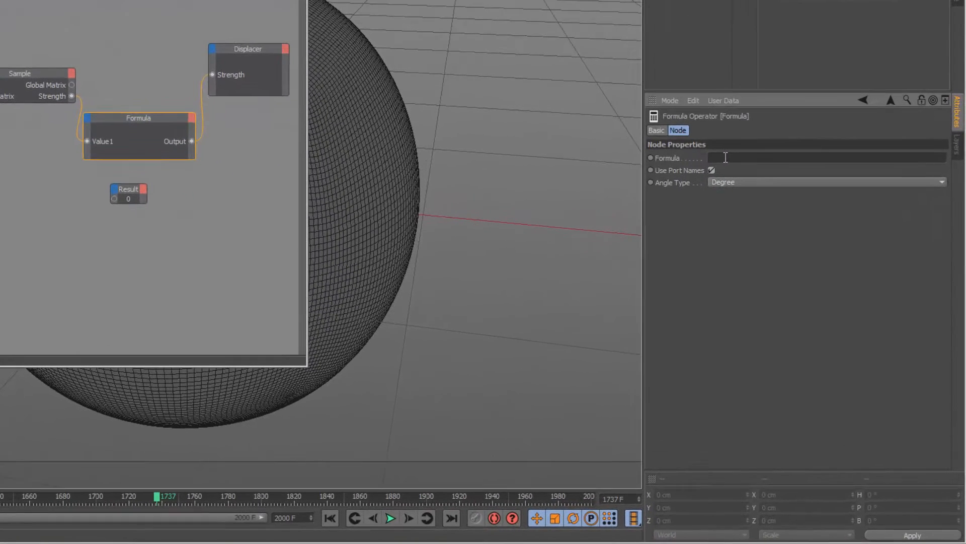
- Enable Use Port Names and enter the expression Value1*2 in the Formula node
left_click(826, 157)
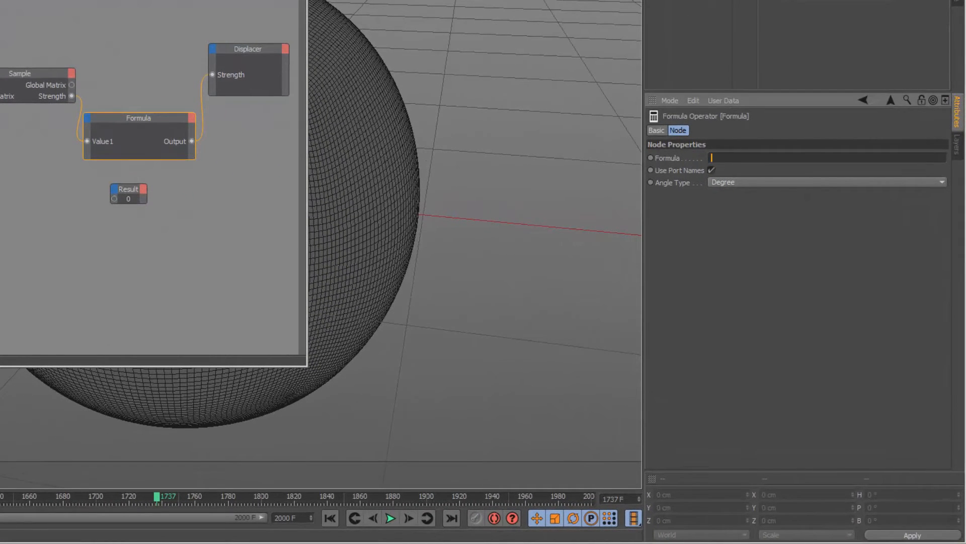
type("Value1*")
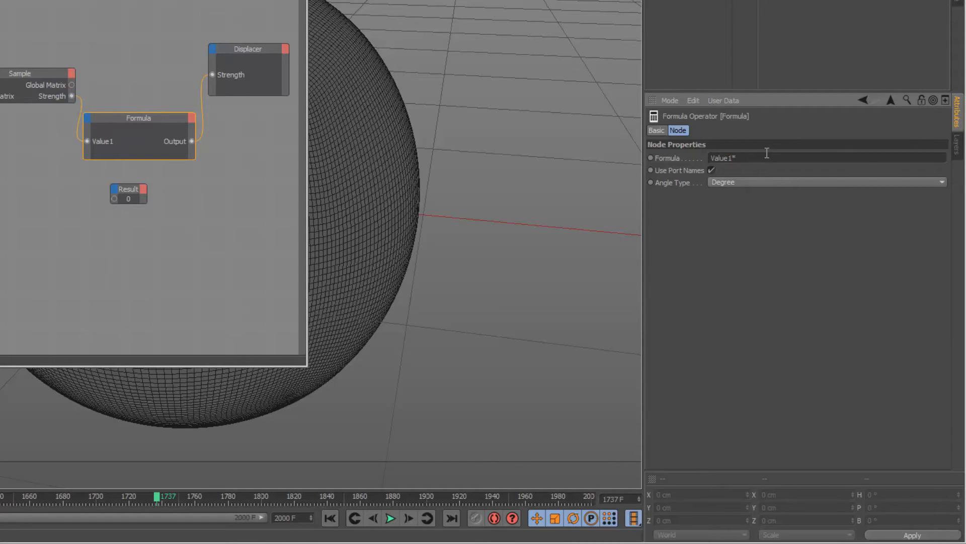
type("8;")
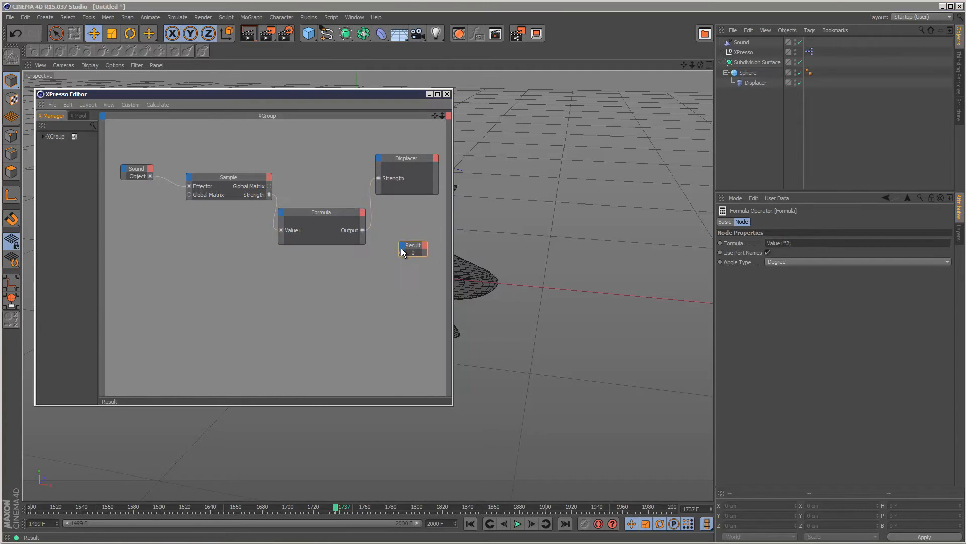
- Connect the Formula output to the Result node and play to read about 1.865
left_click(412, 250)
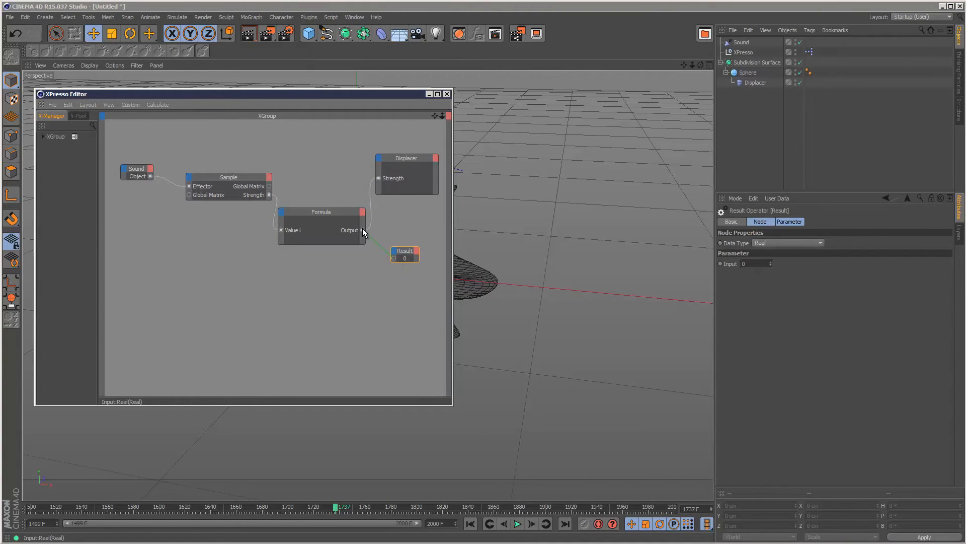
left_click(518, 523)
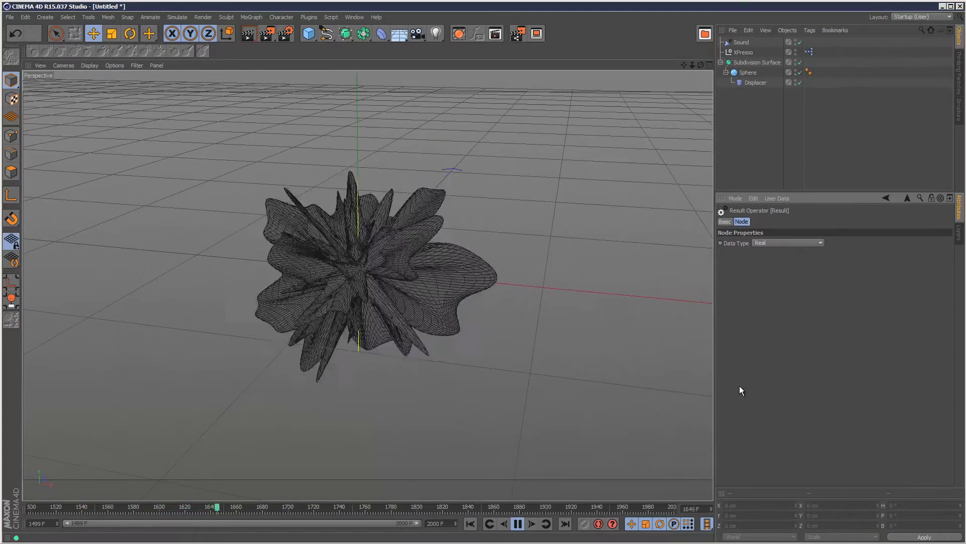
left_click(517, 524)
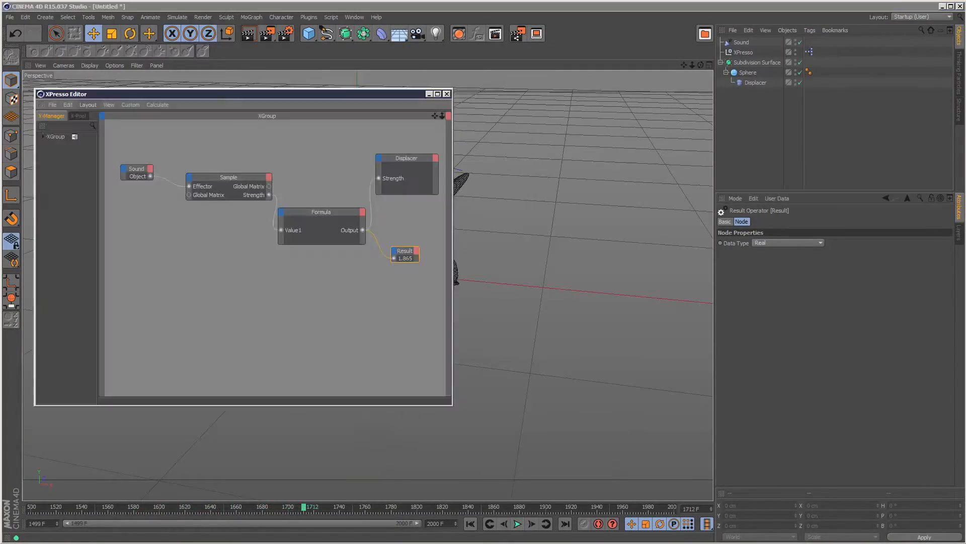
- Wrap the formula expression in sin() and play the animation to test it
left_click(320, 212)
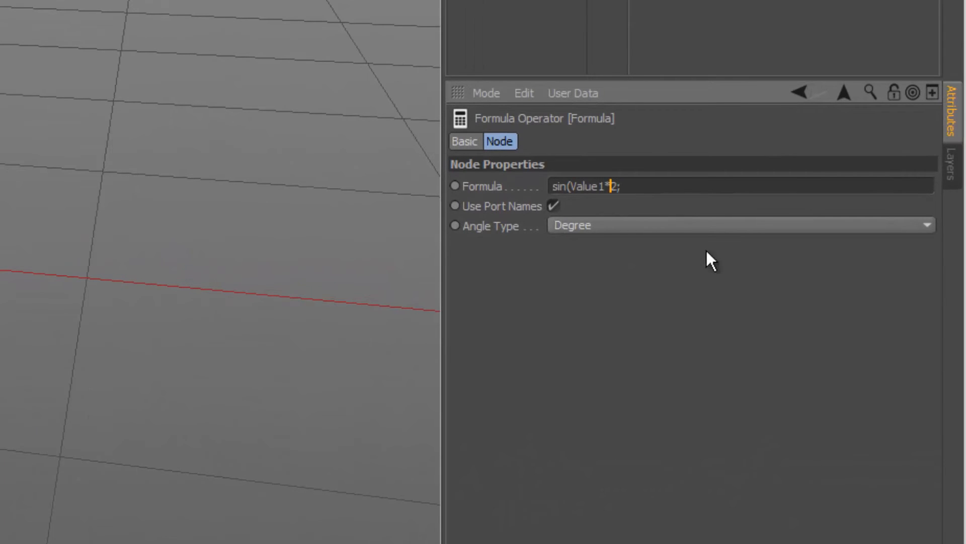
type(")")
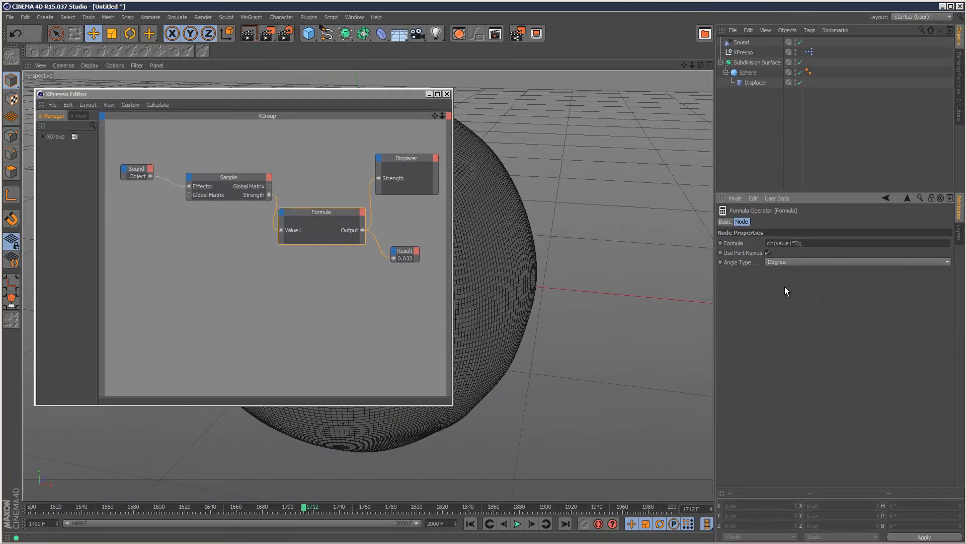
left_click(446, 93)
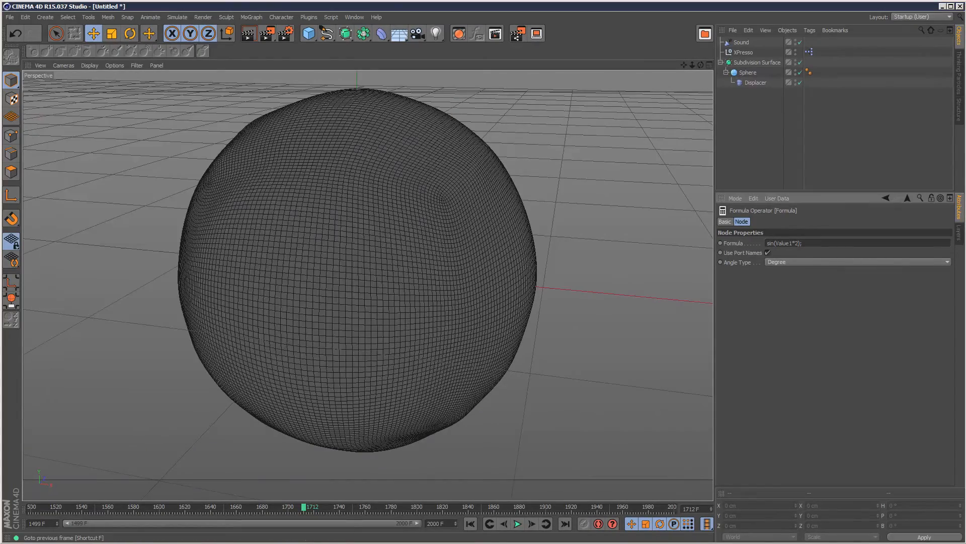
left_click(517, 523)
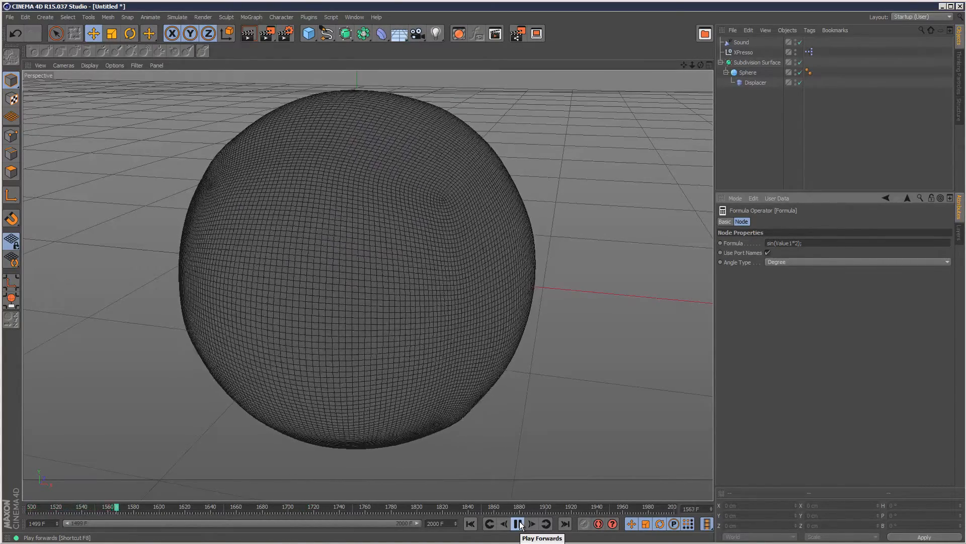
- Stop playback, rewind to the start, and edit the expression to cos(Value1)*pi
left_click(517, 524)
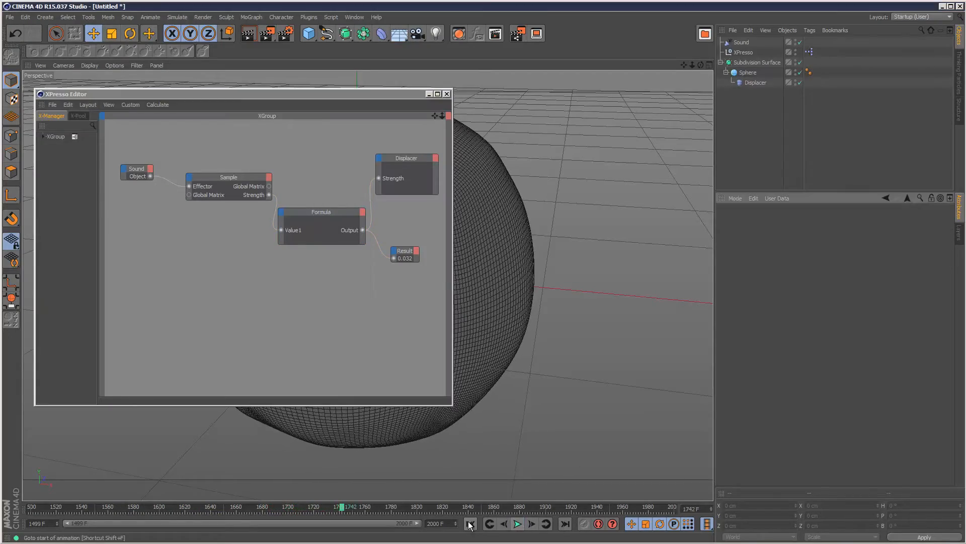
left_click(469, 523)
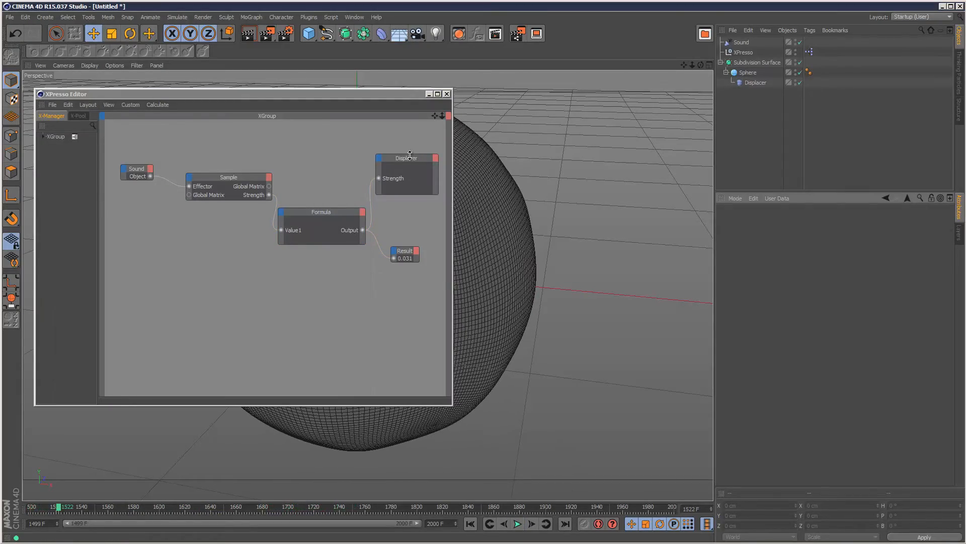
left_click(322, 211)
type("cos(Value1)*pi")
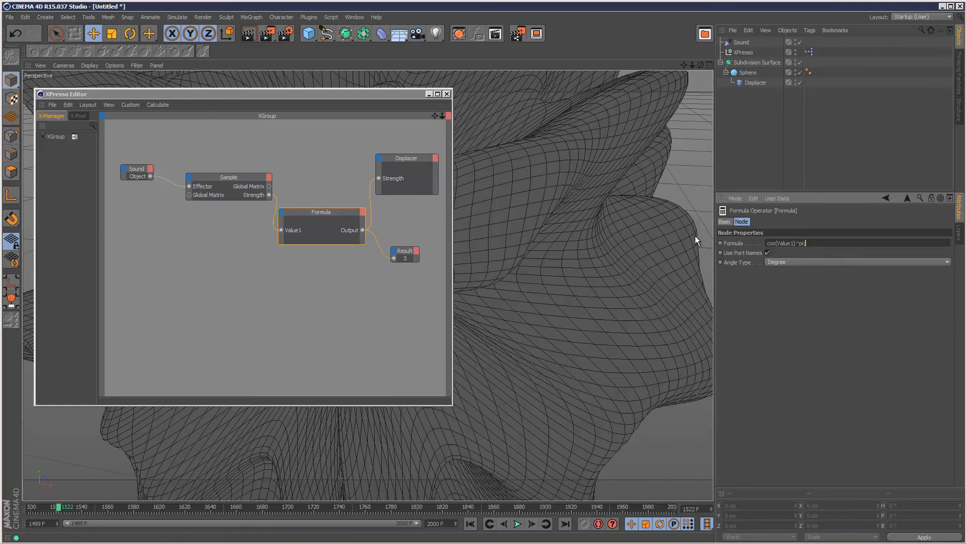
- Rewind and play the cos(Value1)*pi animation crumpling the sphere, then stop
left_click(503, 524)
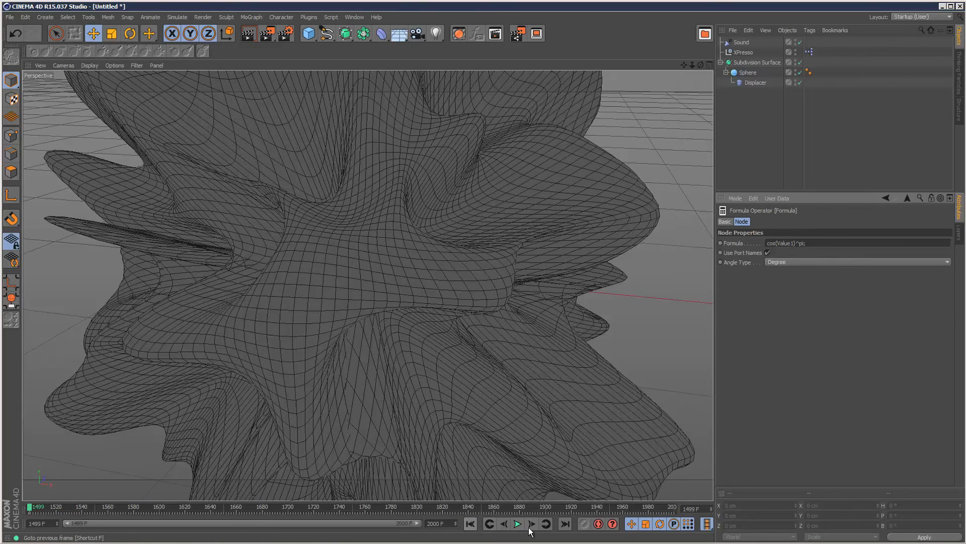
left_click(517, 524)
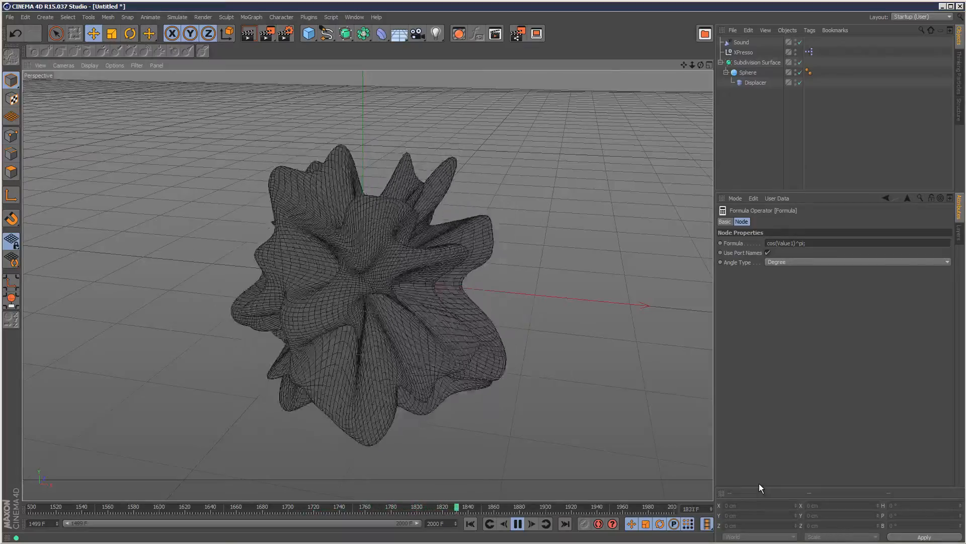
left_click(517, 523)
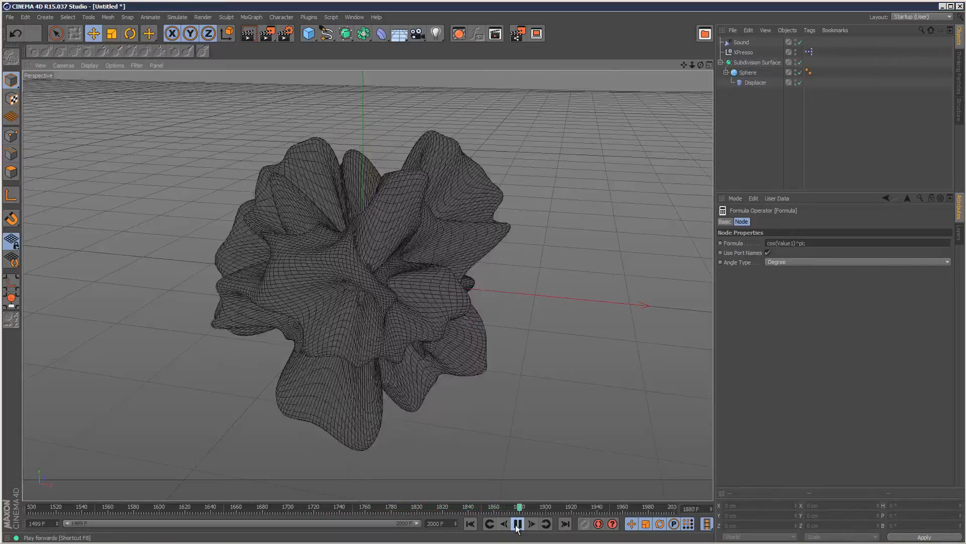
left_click(516, 523)
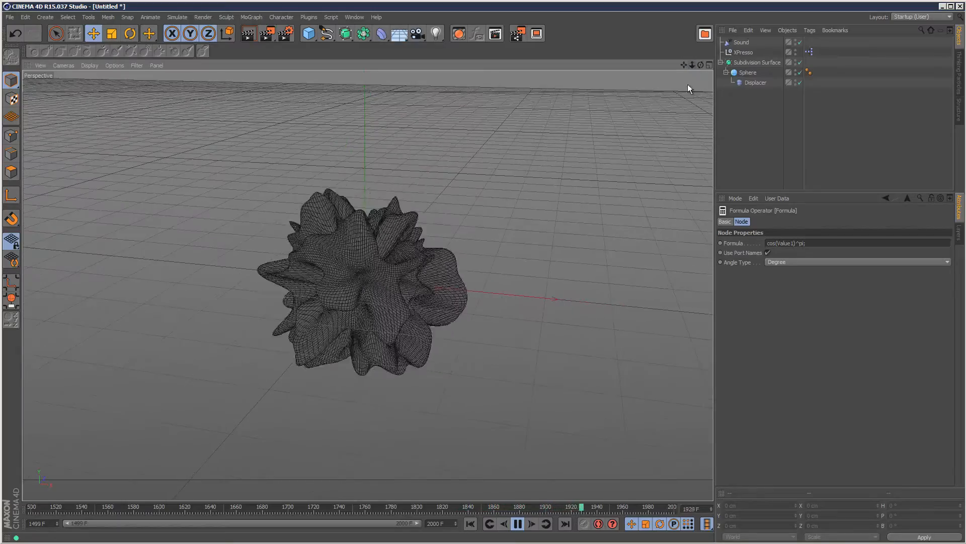
left_click(516, 524)
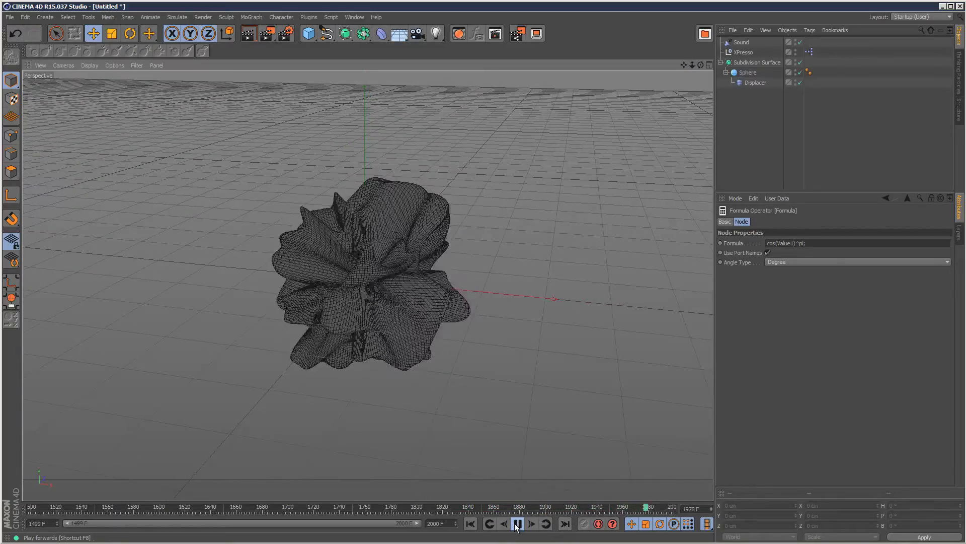
left_click(516, 524)
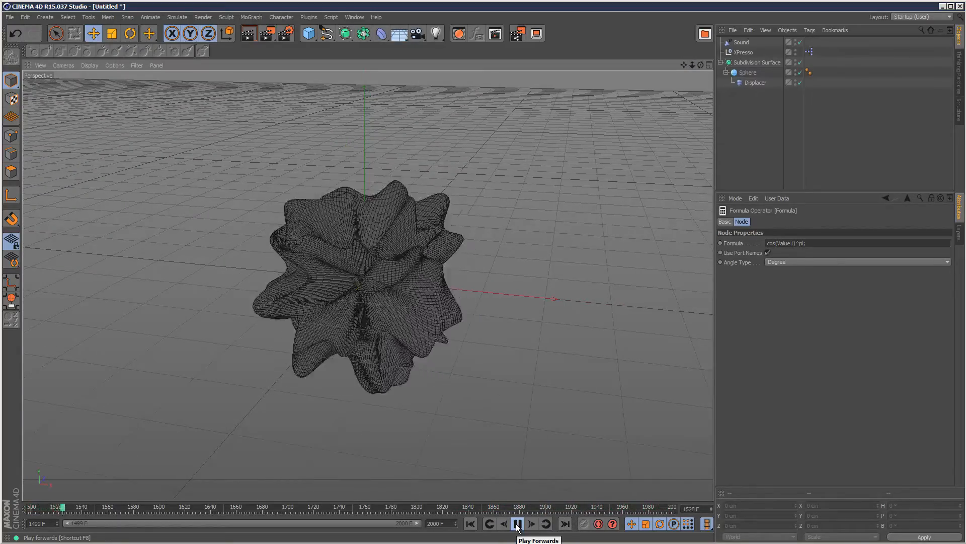
left_click(516, 523)
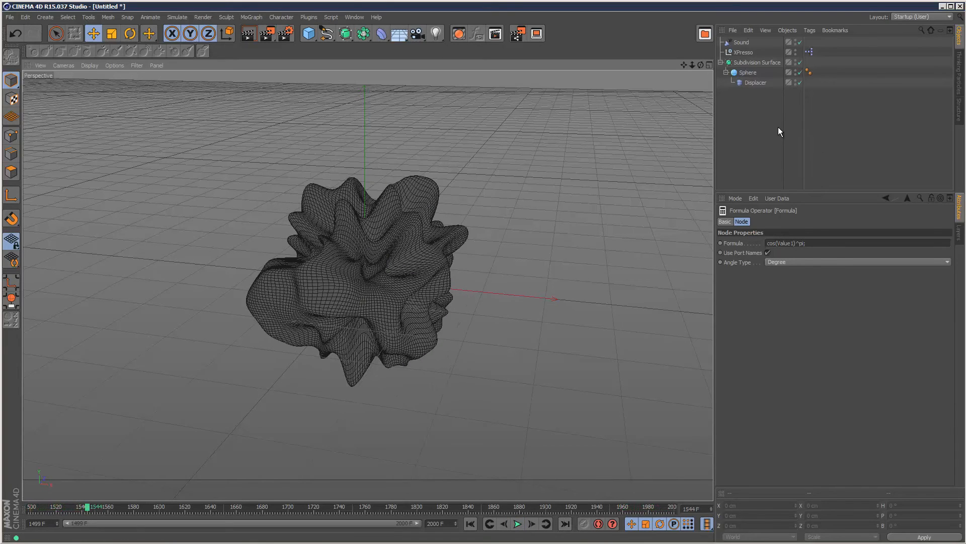
double_click(809, 52)
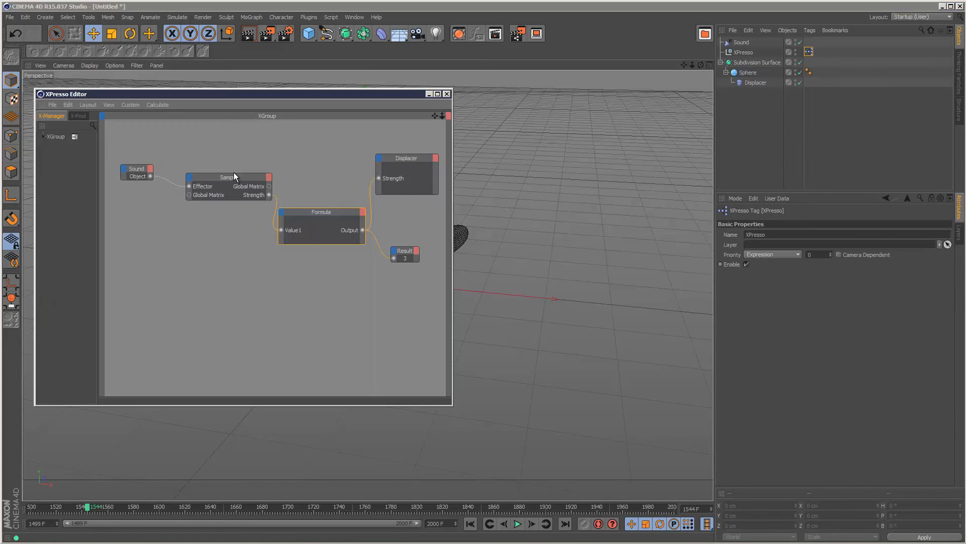
left_click(228, 177)
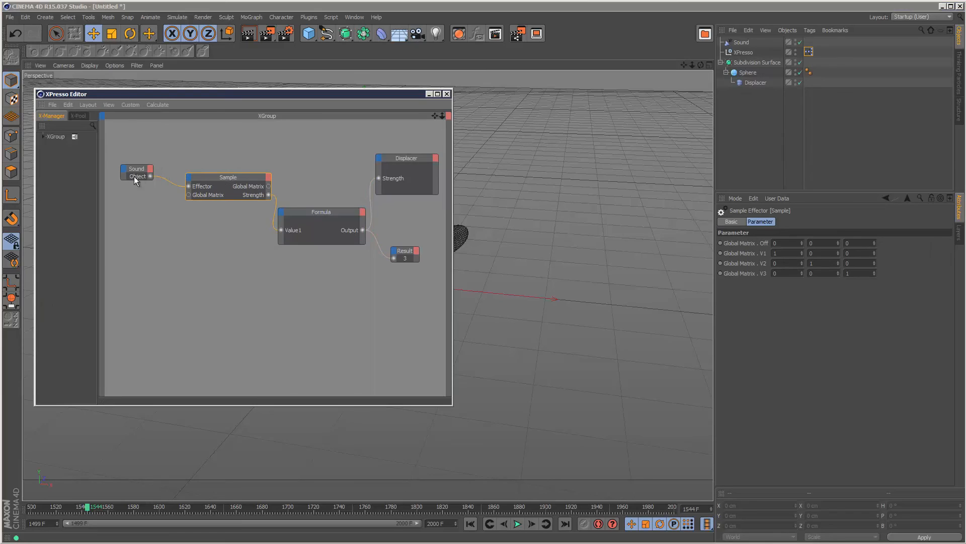
left_click(136, 168)
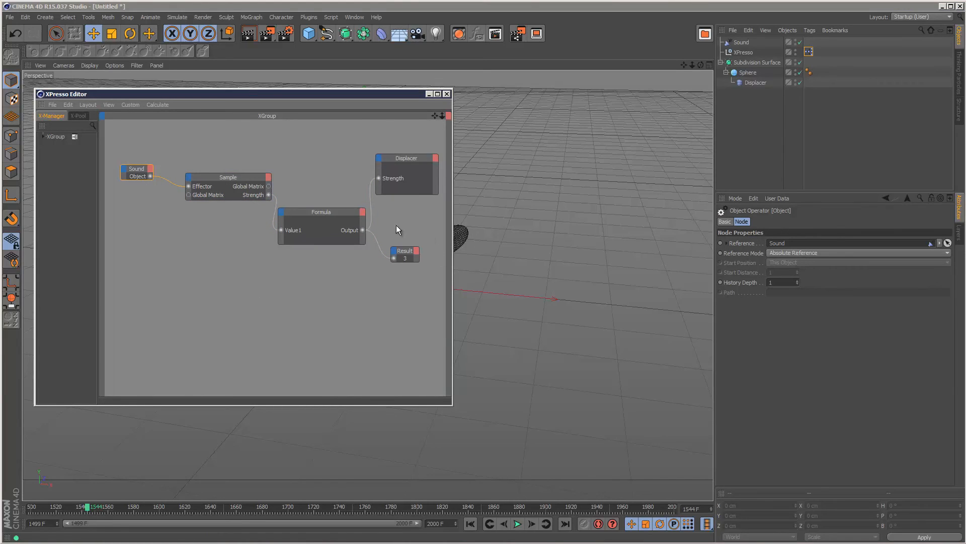
left_click(447, 94)
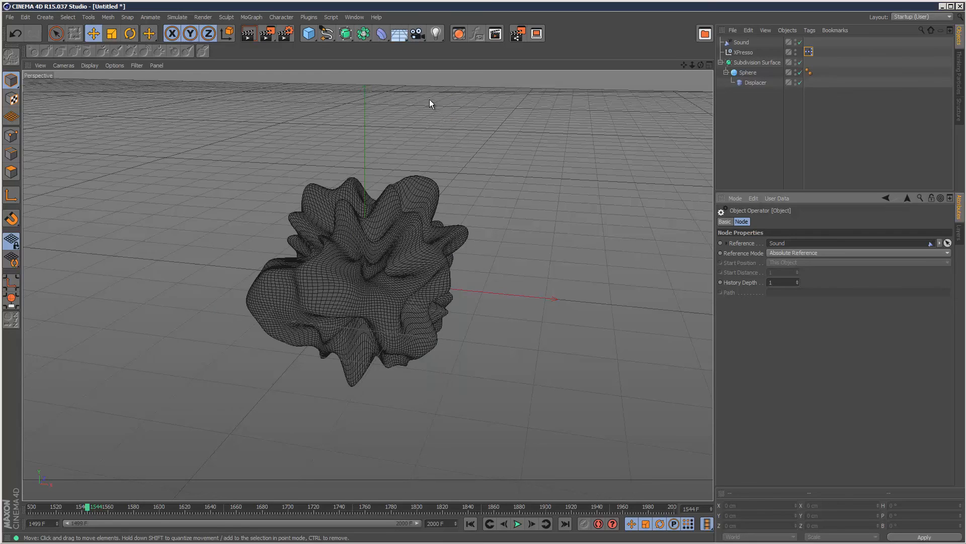
mouse_move(568, 322)
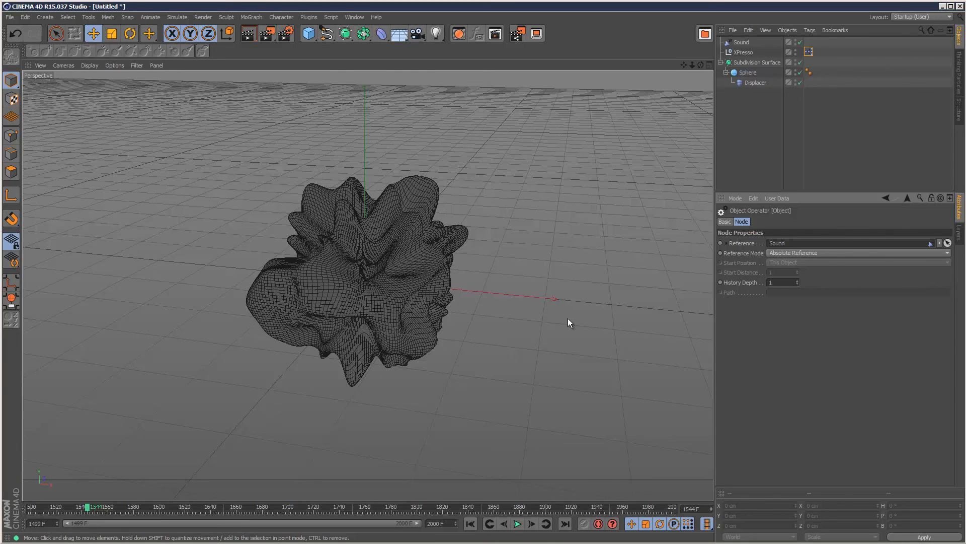